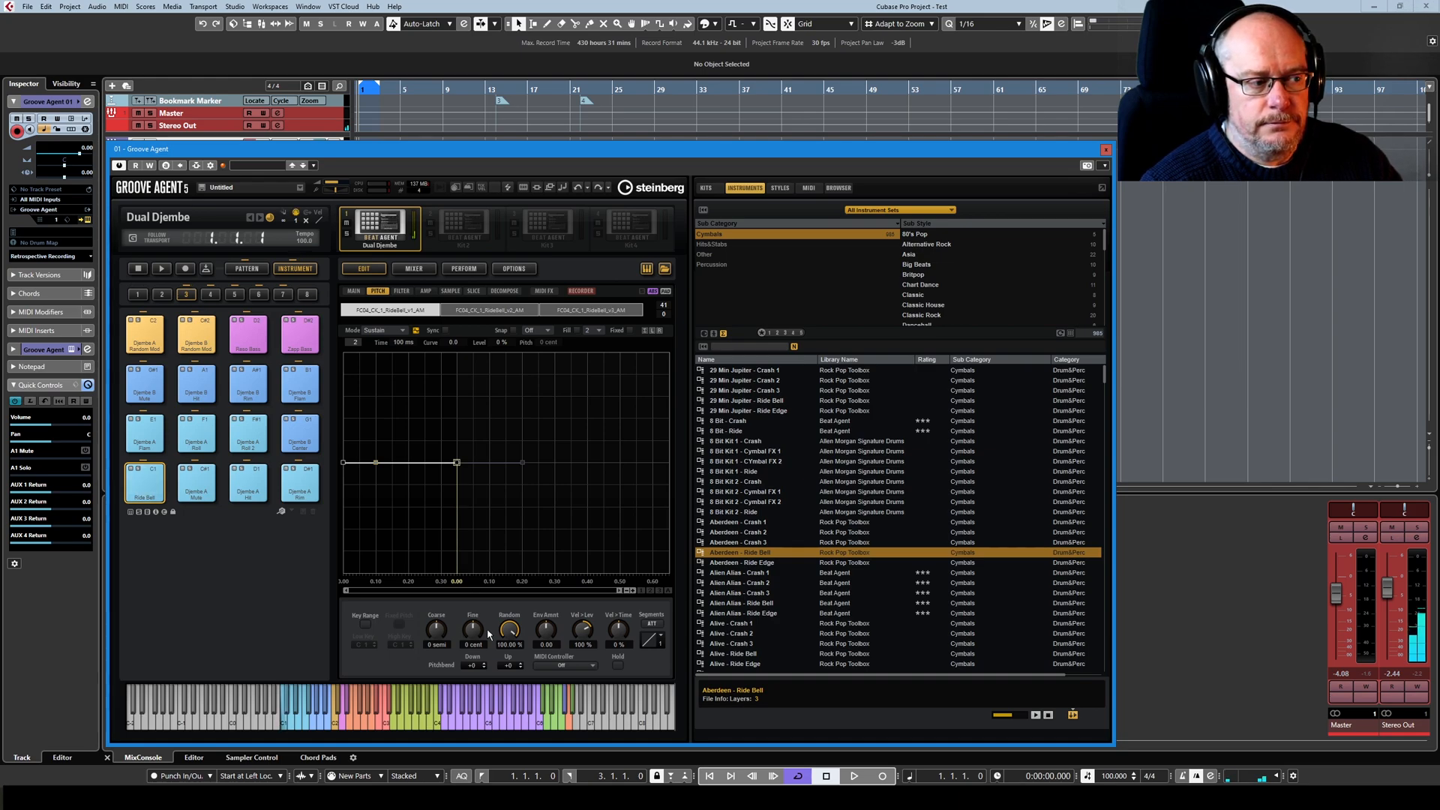
pyautogui.moveTo(658, 639)
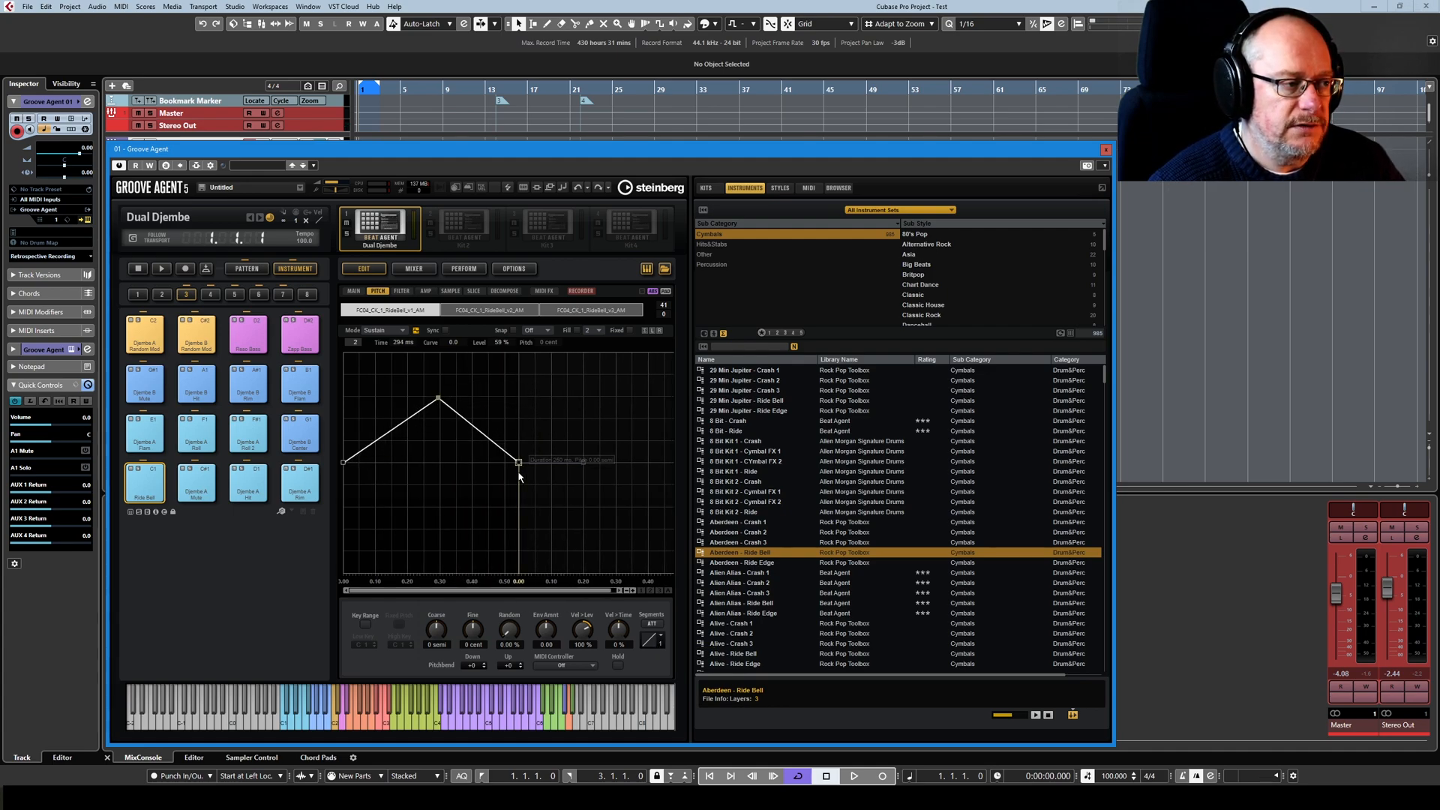
pyautogui.moveTo(547, 634)
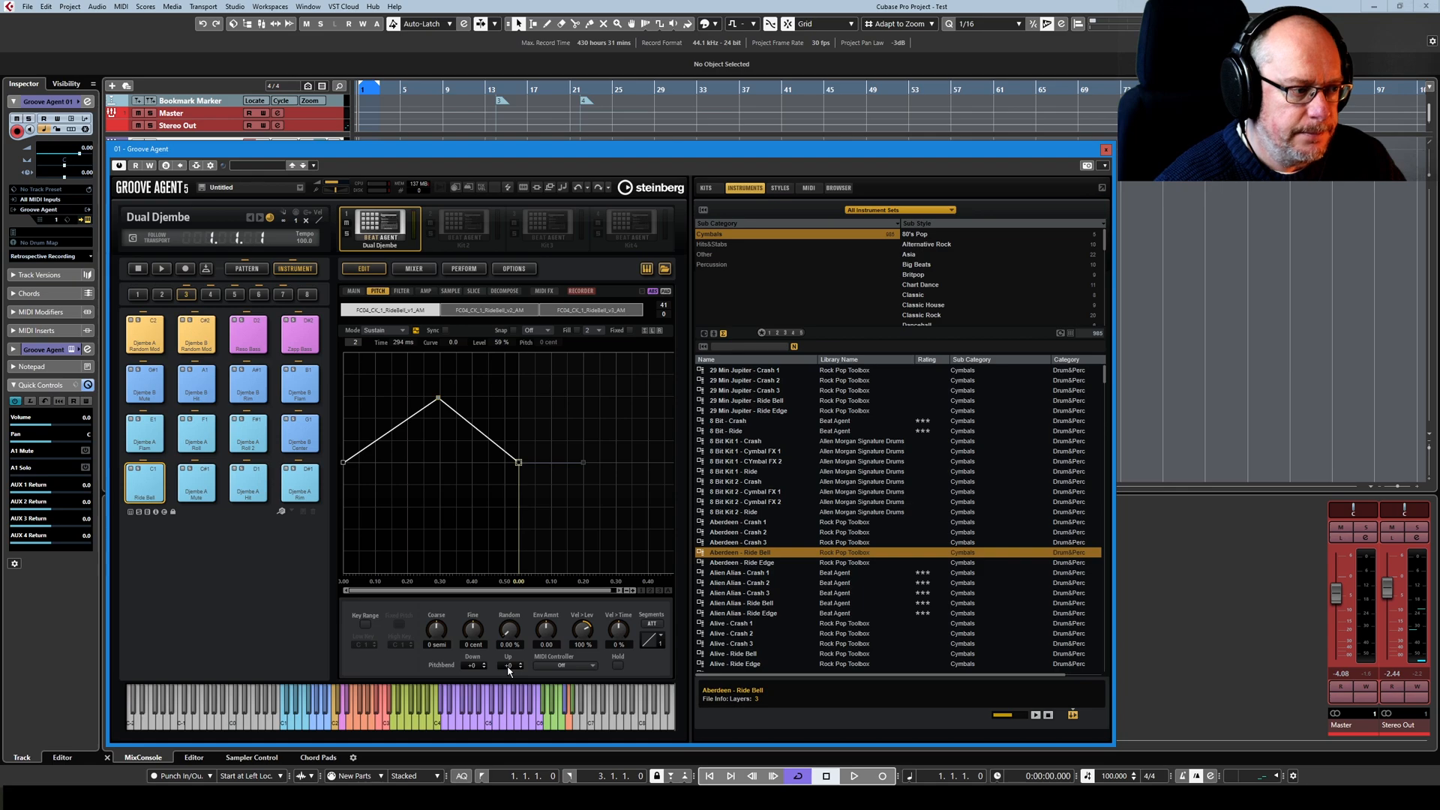
pyautogui.moveTo(574, 666)
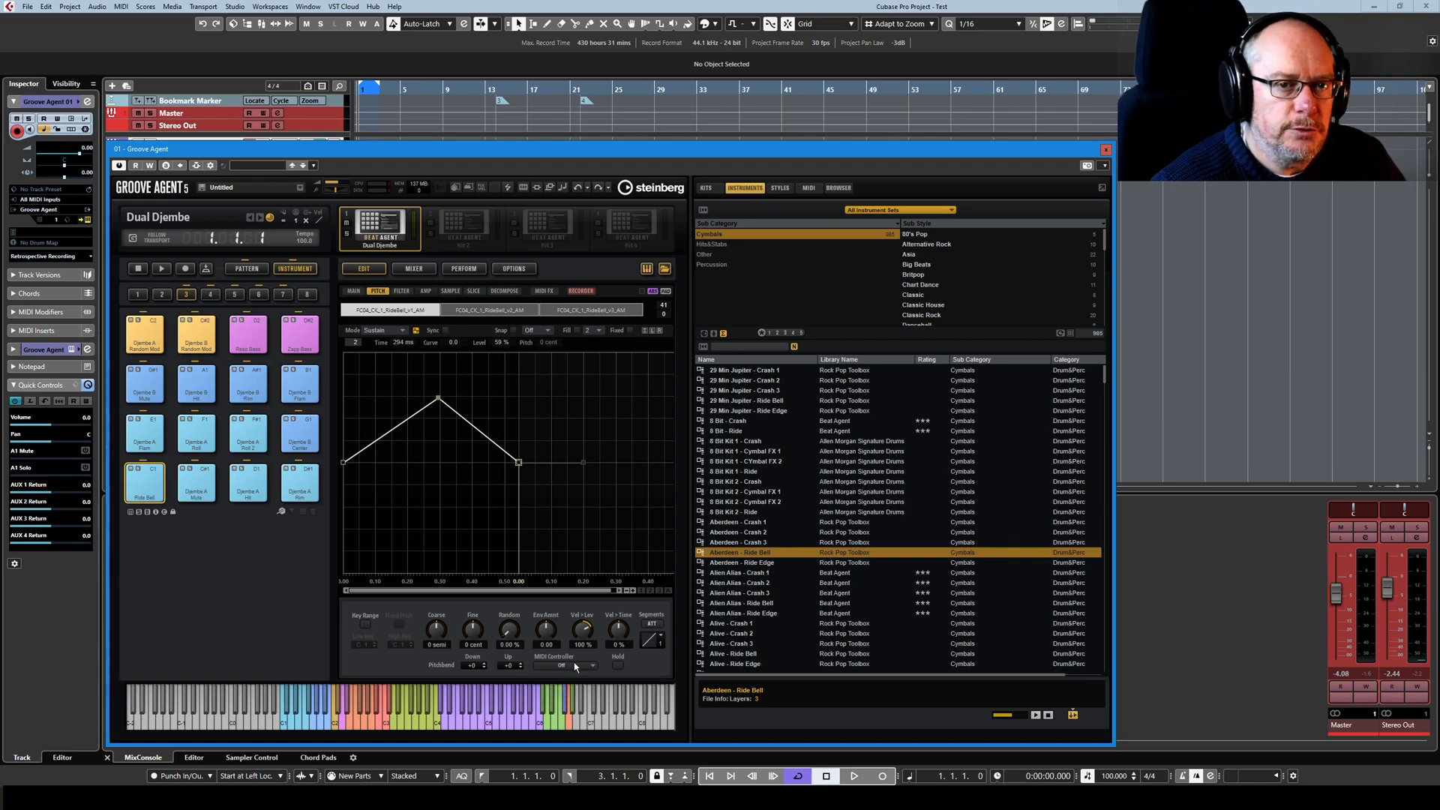
pyautogui.moveTo(578, 665)
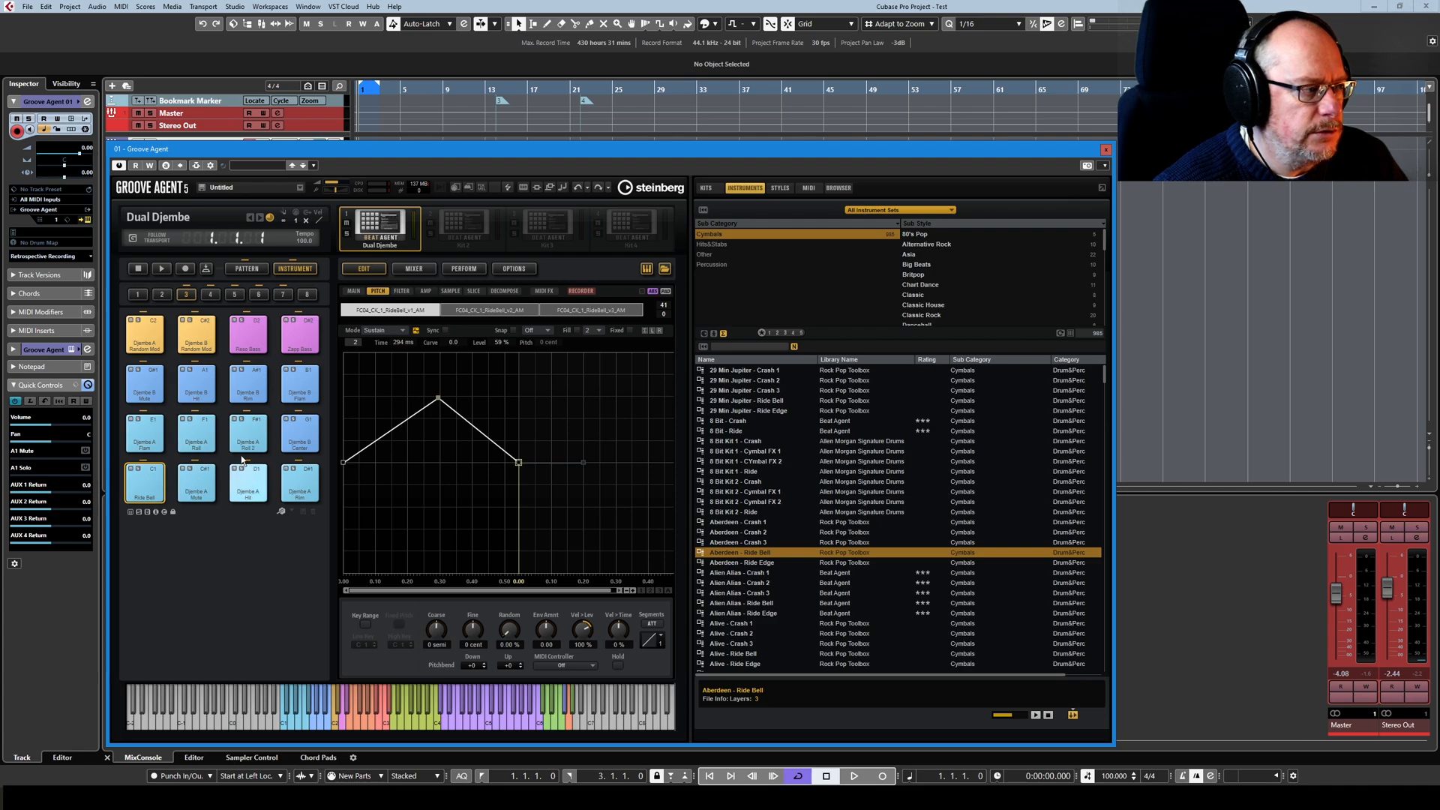
# Set the Djembe A Mute pad's MIDI Controller to 1 - Modulation.
pyautogui.click(196, 482)
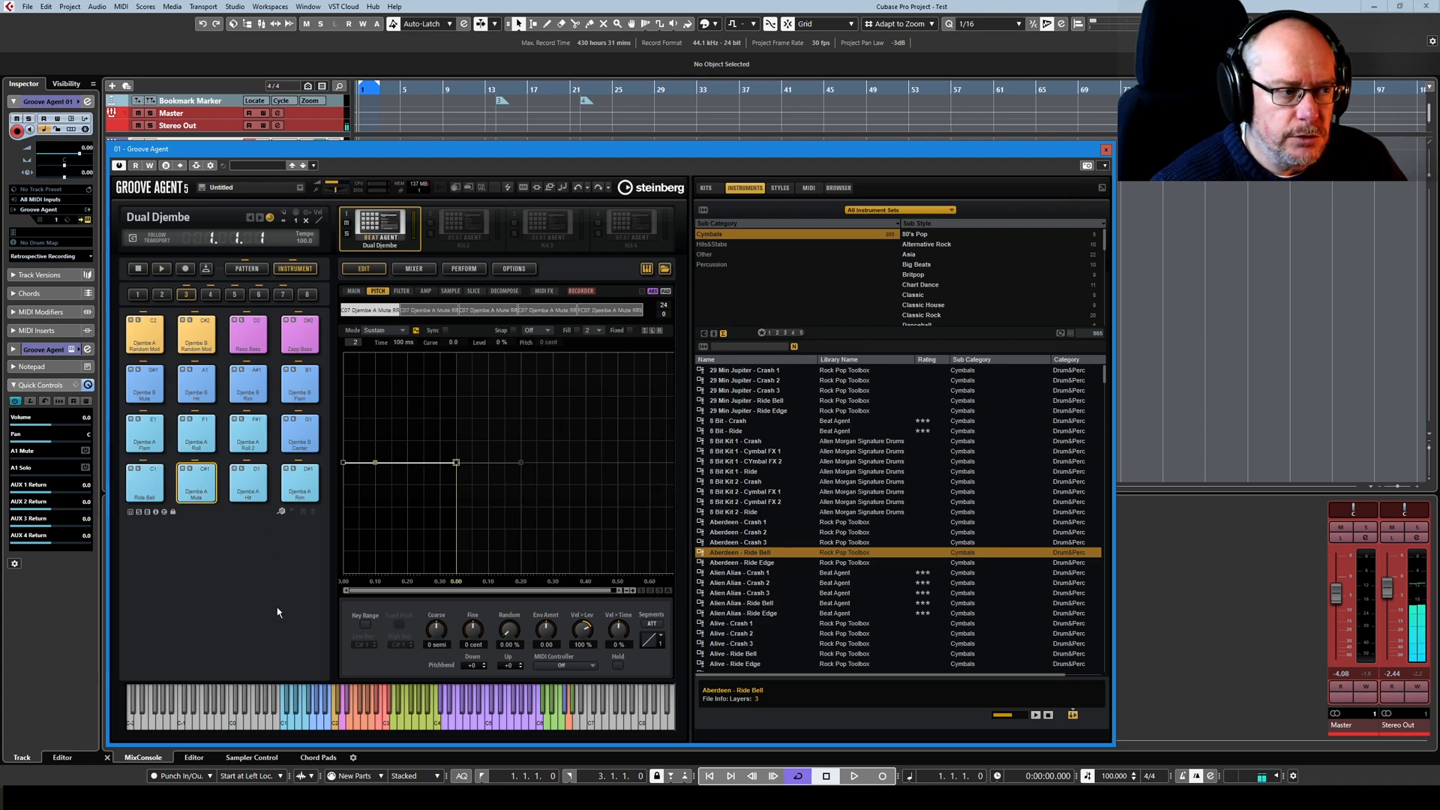
pyautogui.moveTo(488, 667)
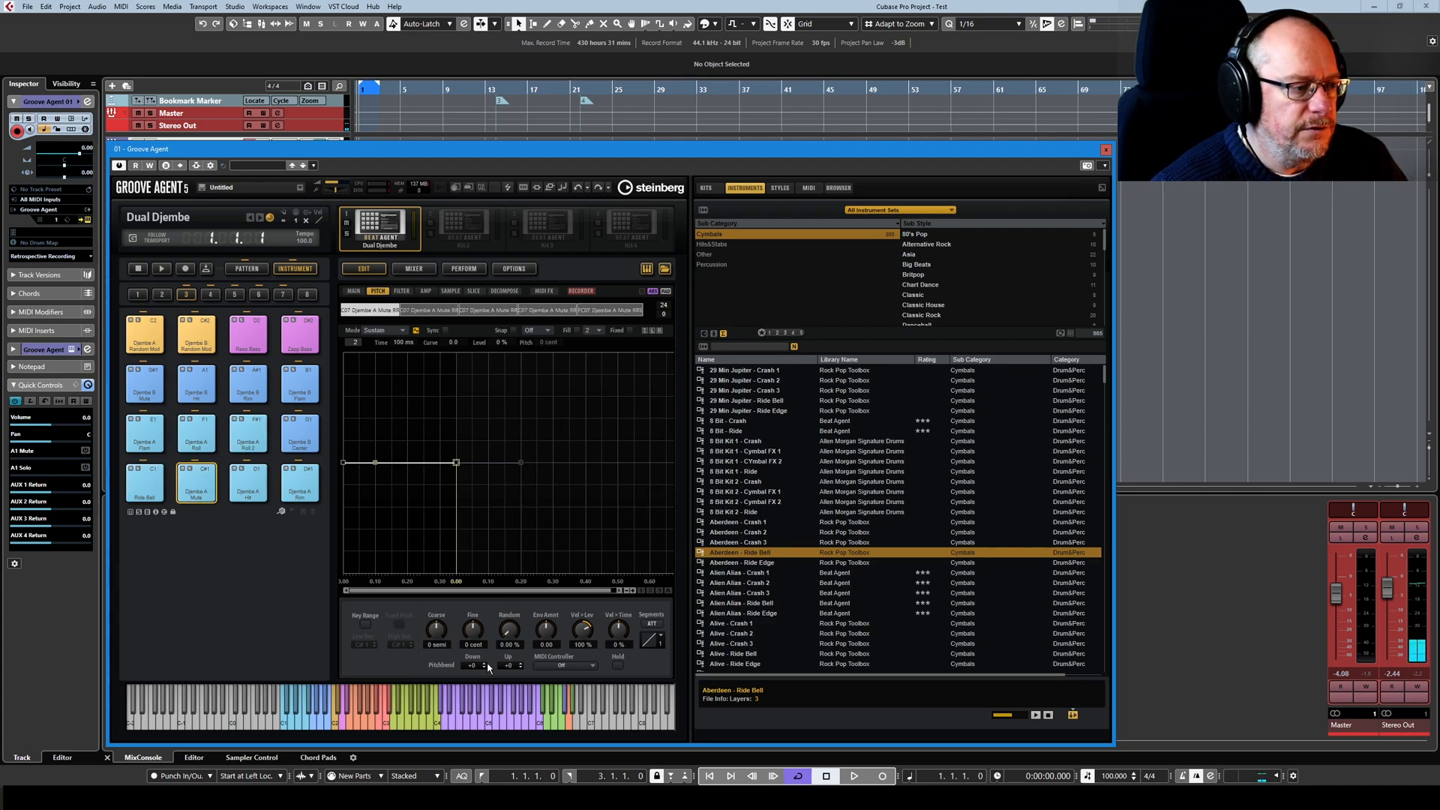
pyautogui.click(564, 664)
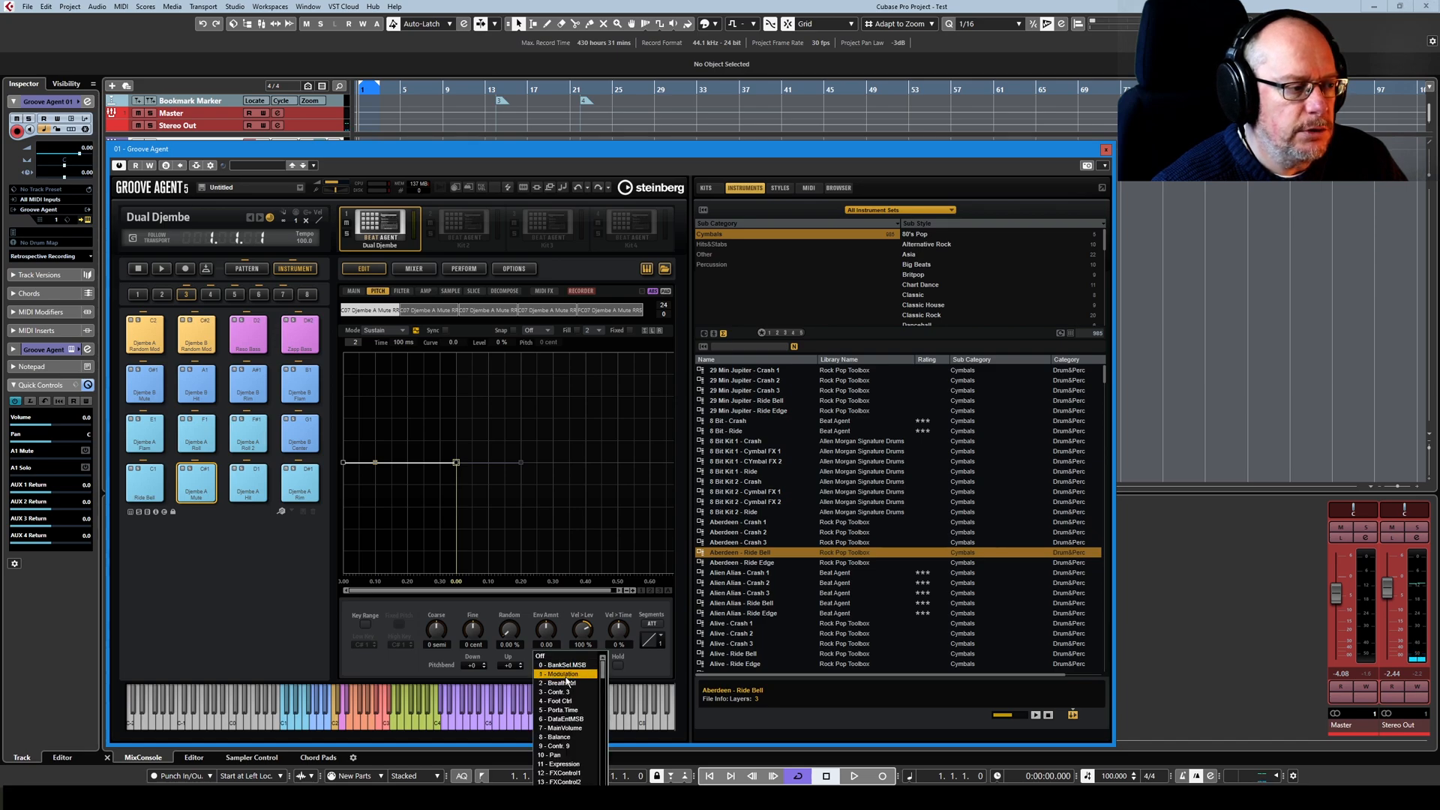
pyautogui.click(560, 673)
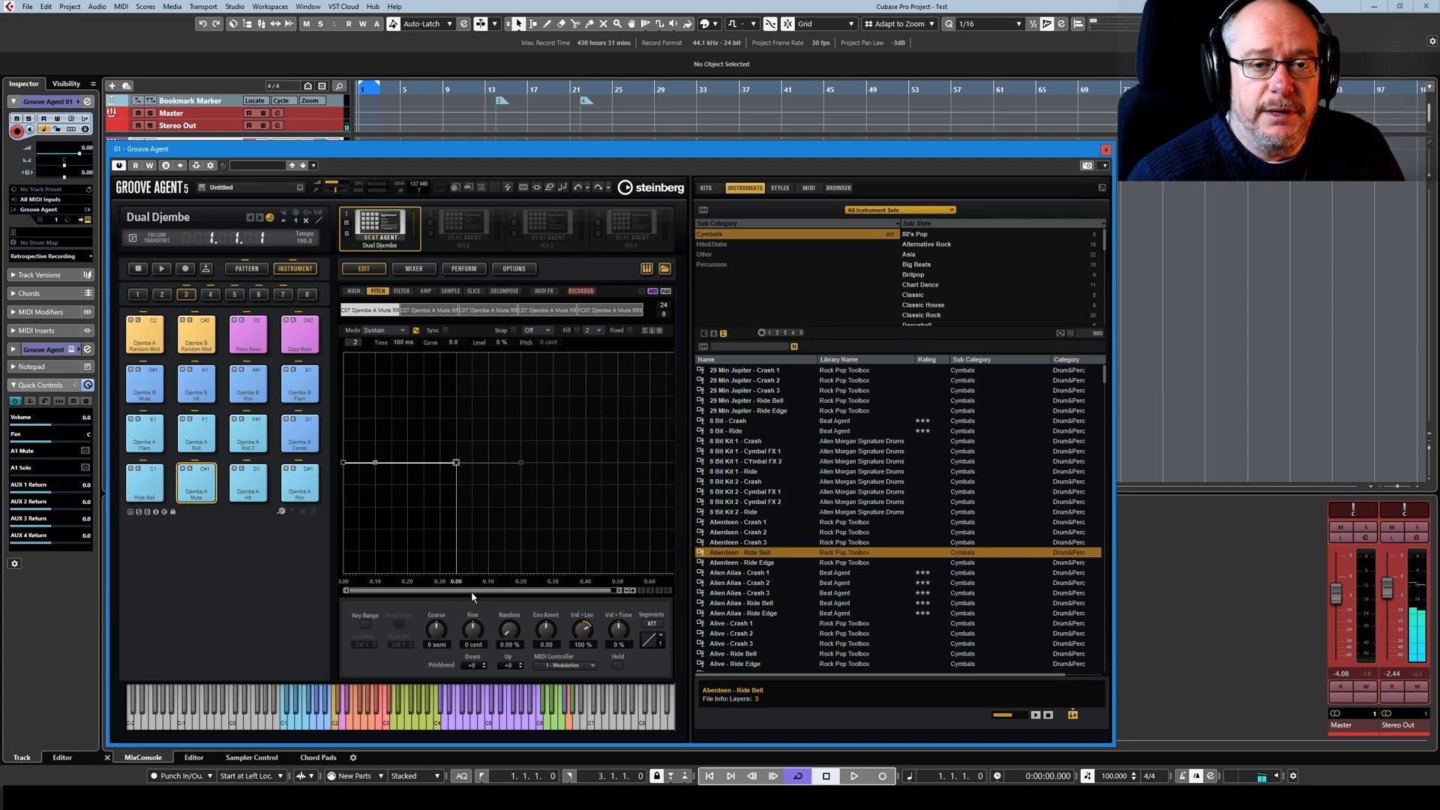
pyautogui.moveTo(464, 459)
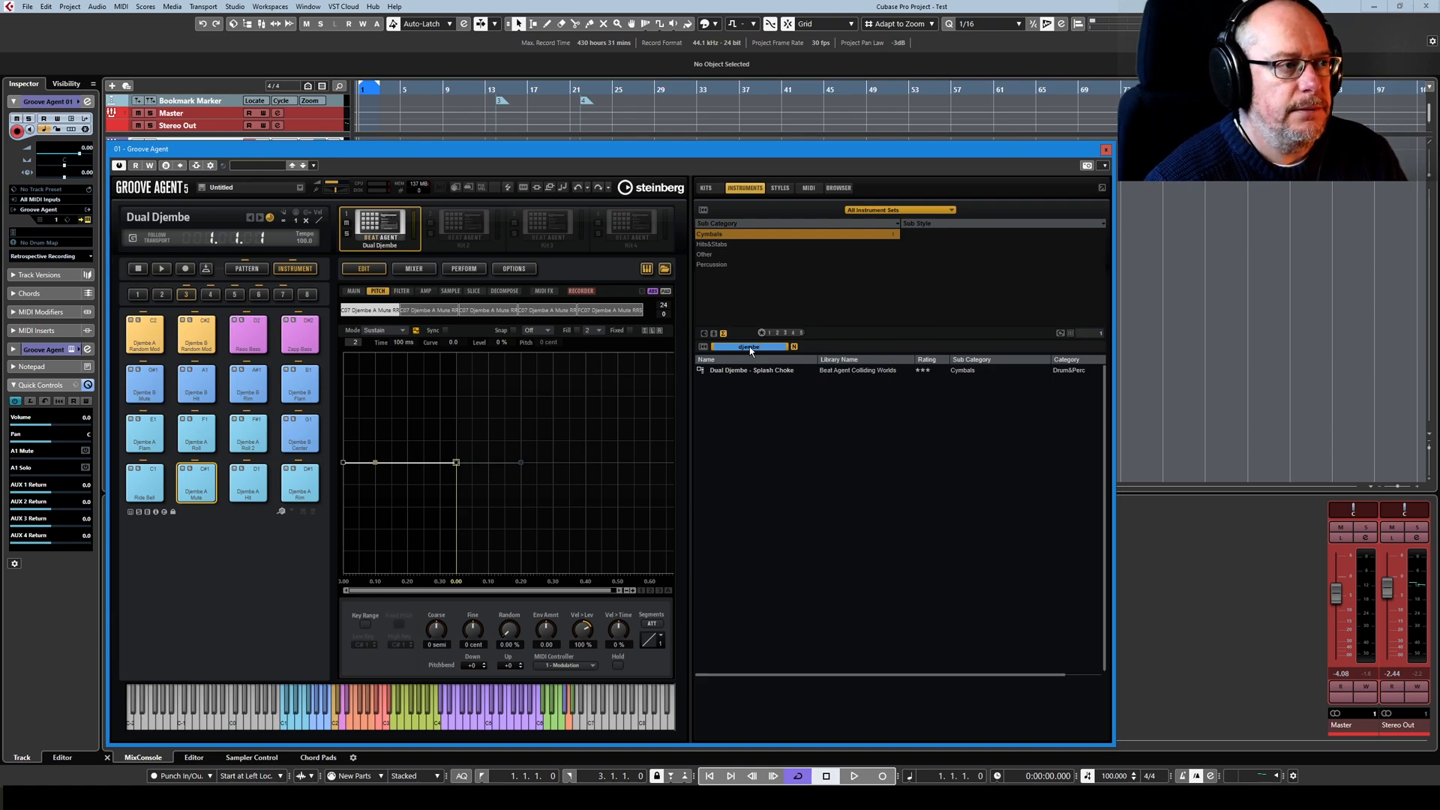
# Clear the sub-category filter, select Dual Djembe - Djembe A Mute, and audition the pad.
pyautogui.click(702, 210)
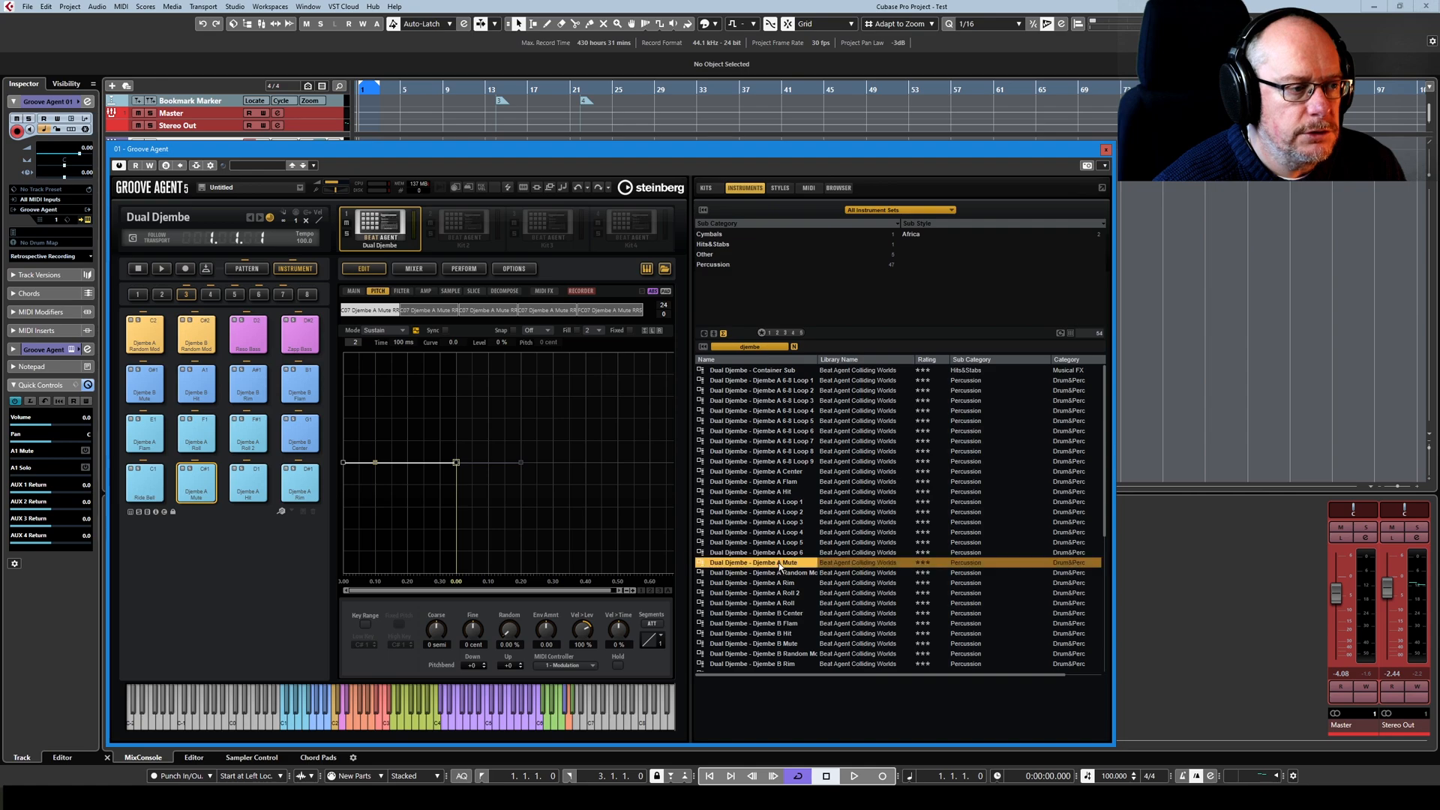
pyautogui.click(753, 562)
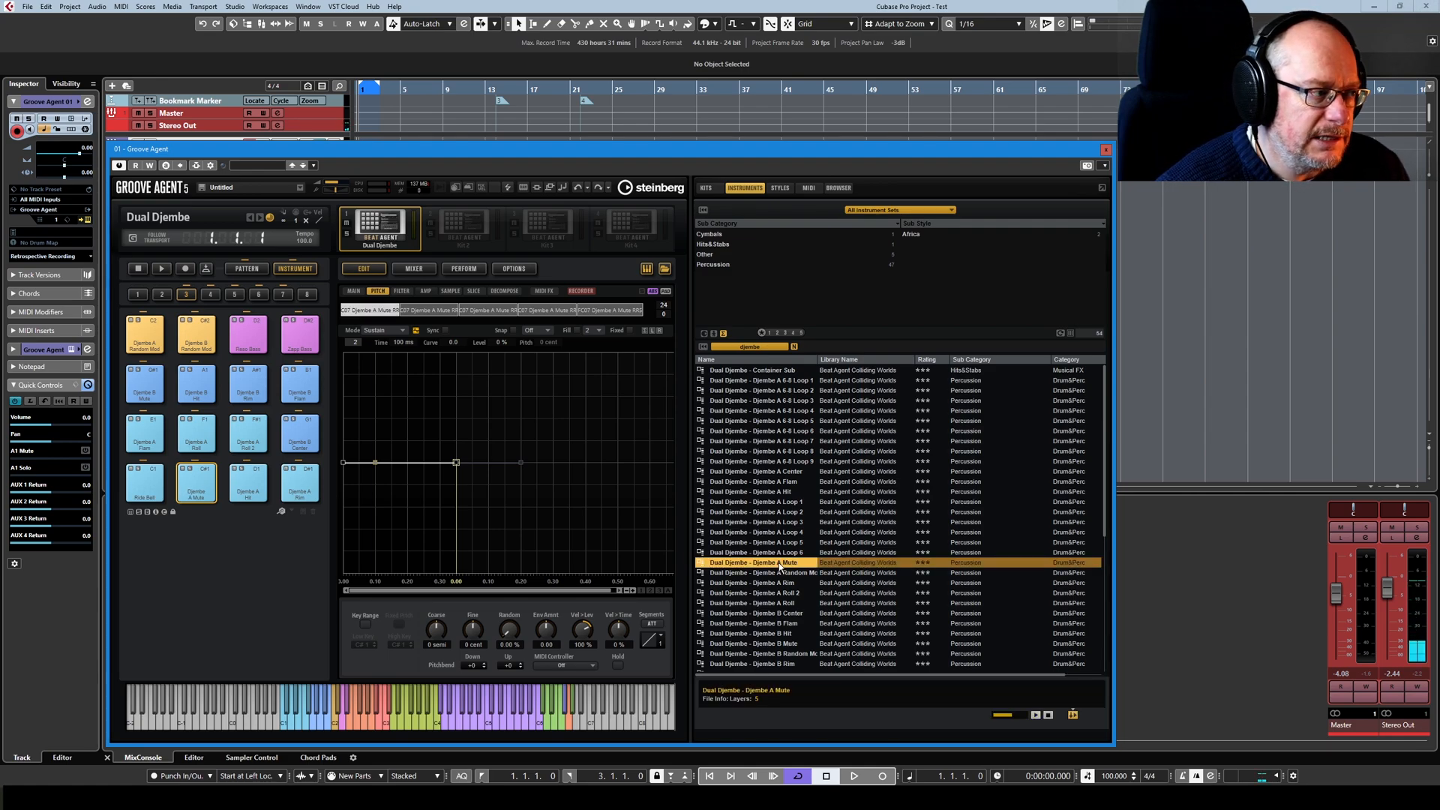
pyautogui.click(197, 482)
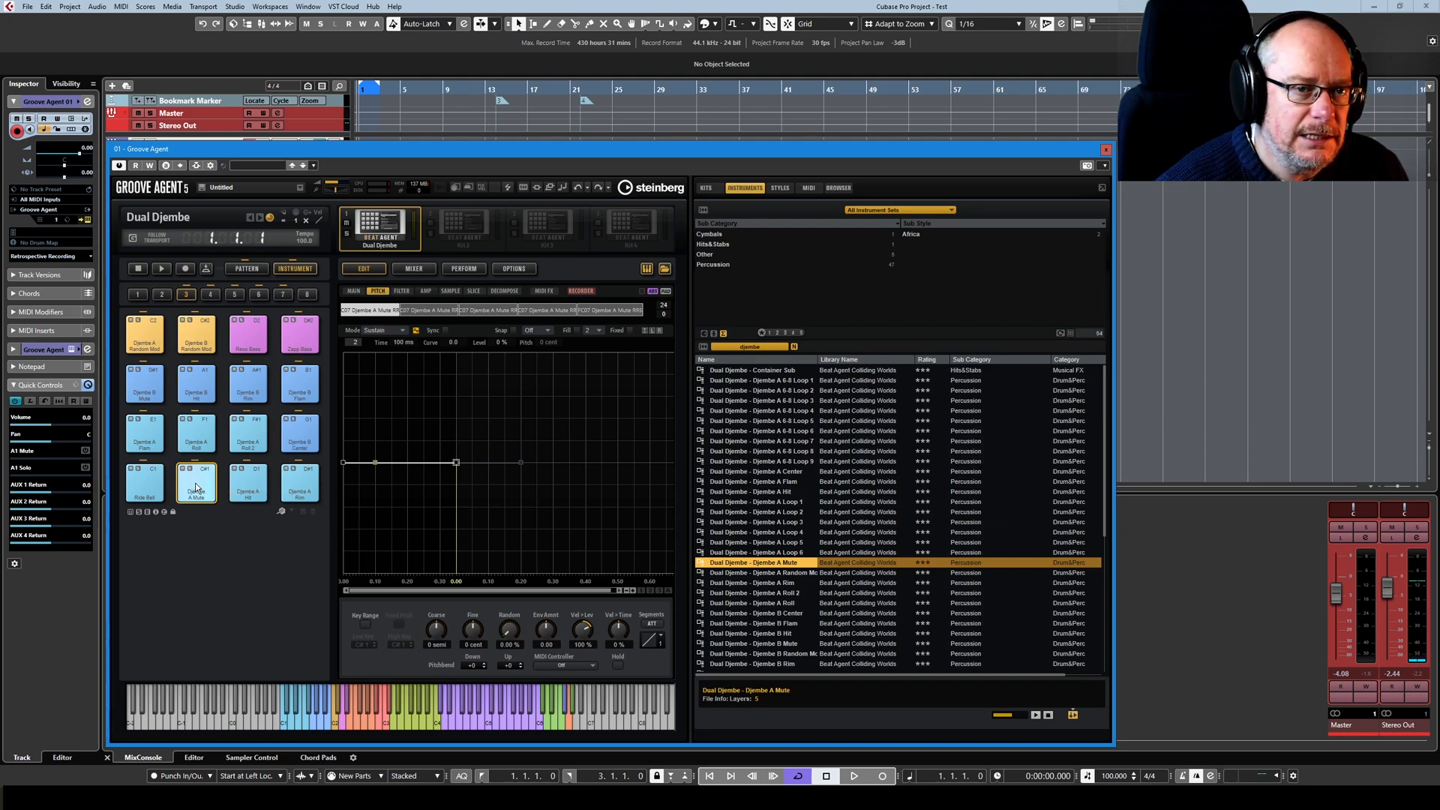
pyautogui.click(565, 657)
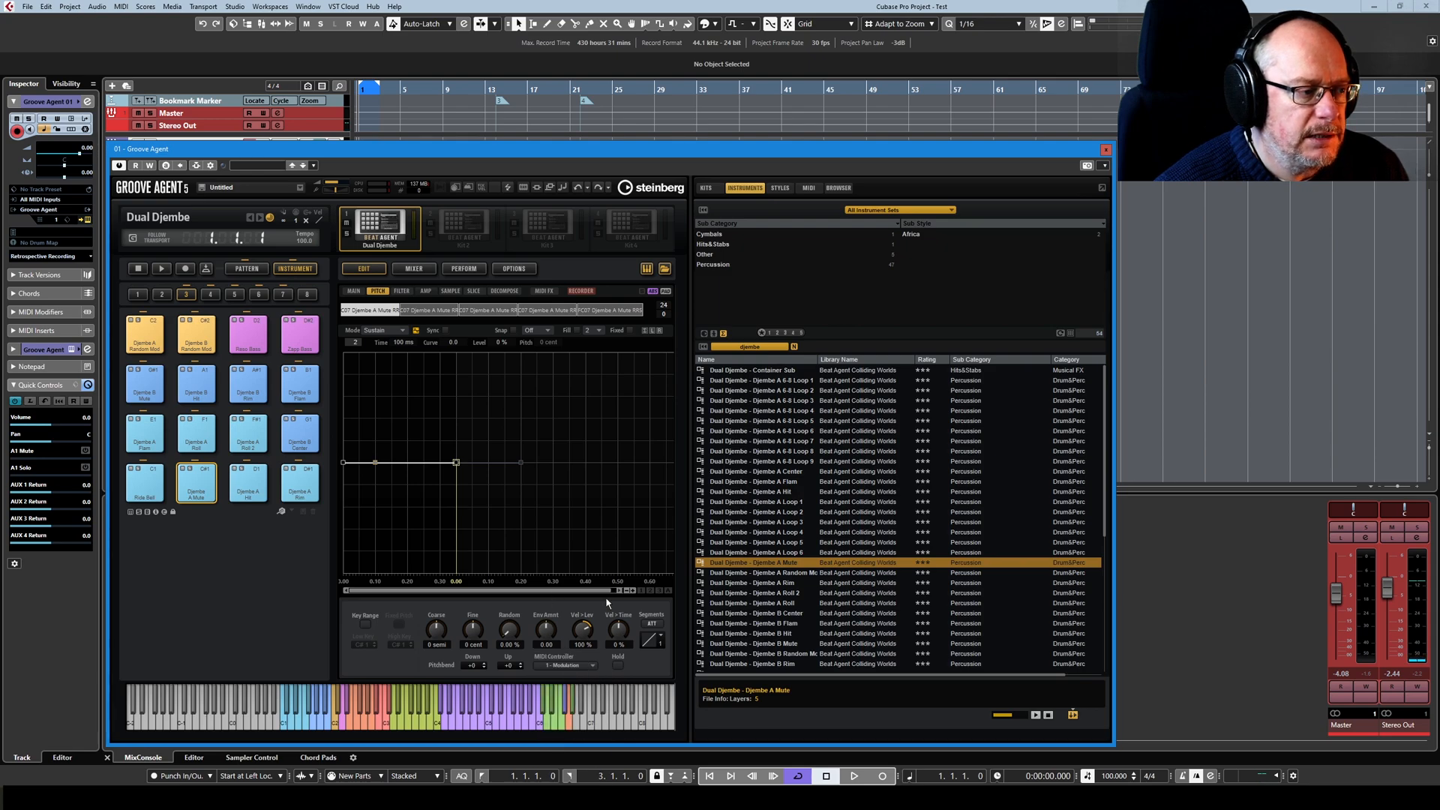
pyautogui.moveTo(594, 602)
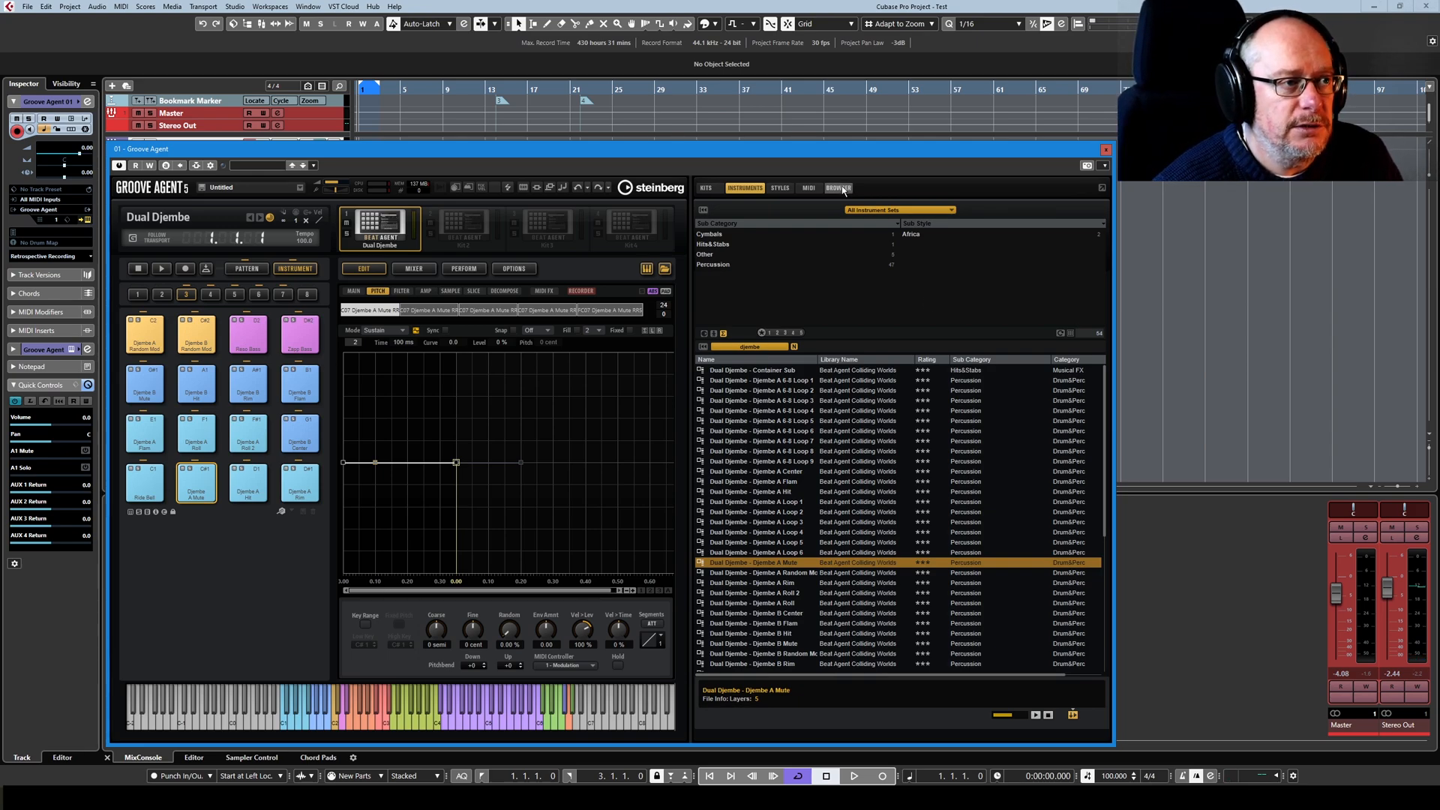
# Try the BOOK_RIM sample from the file browser on the pad and audition it.
pyautogui.click(837, 188)
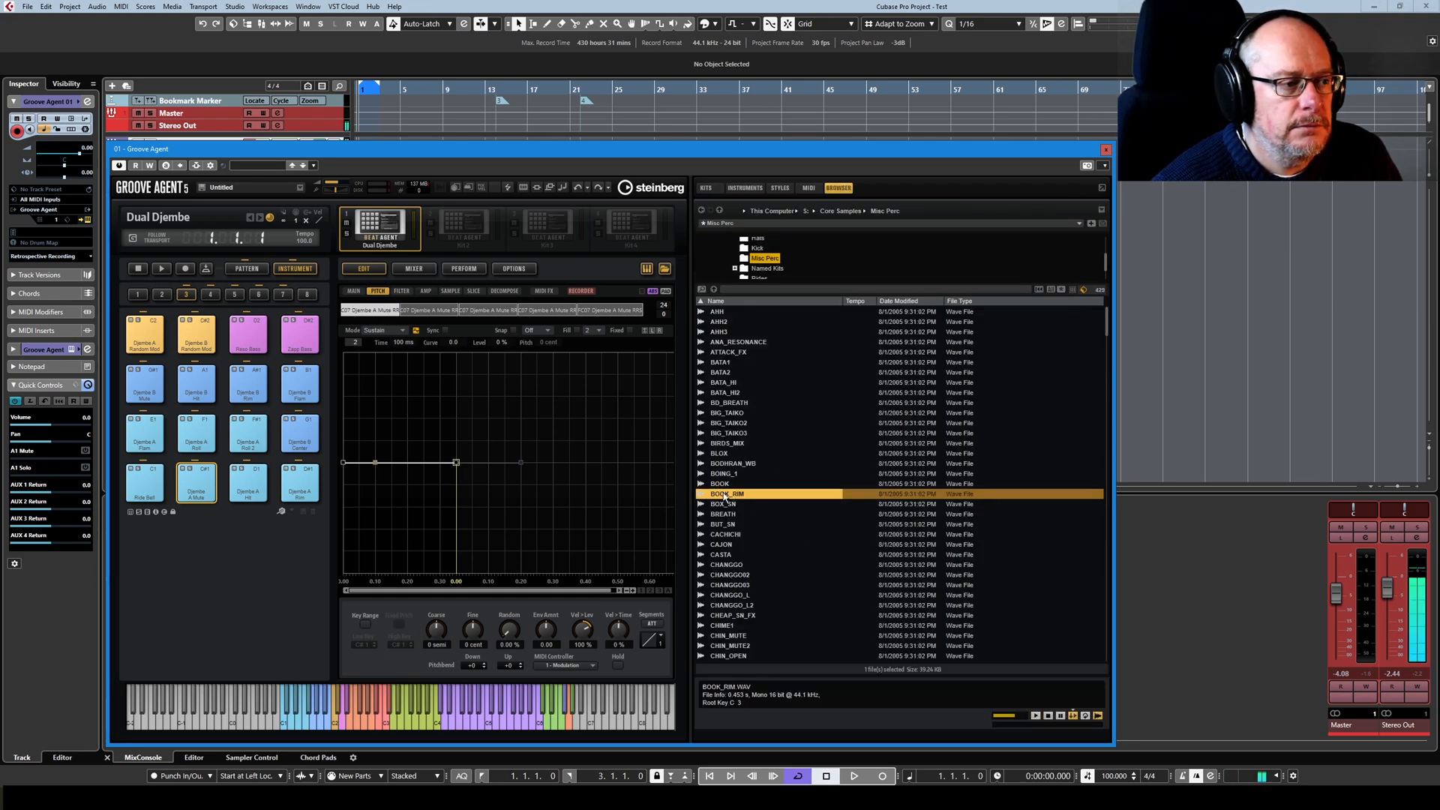
pyautogui.click(197, 482)
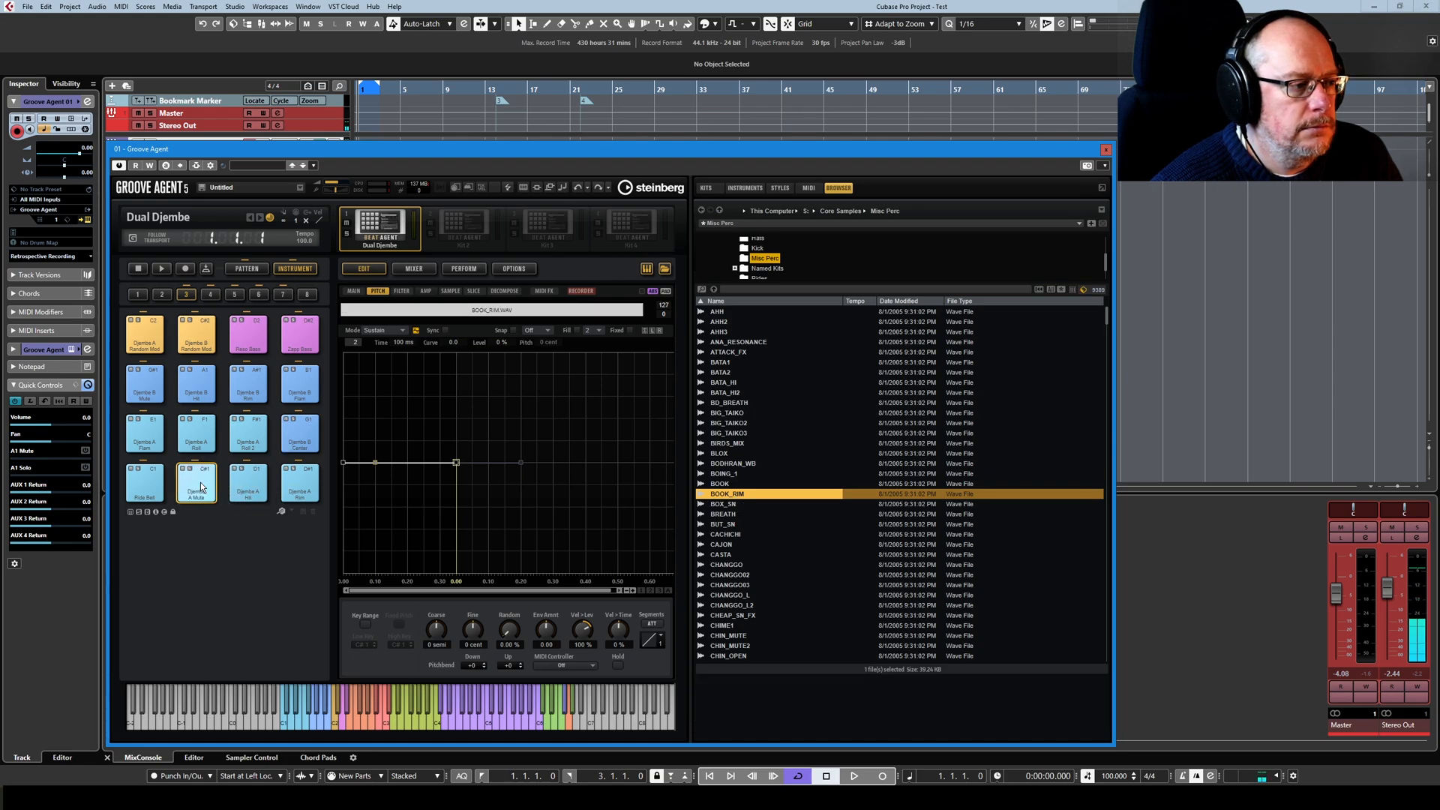
pyautogui.click(564, 666)
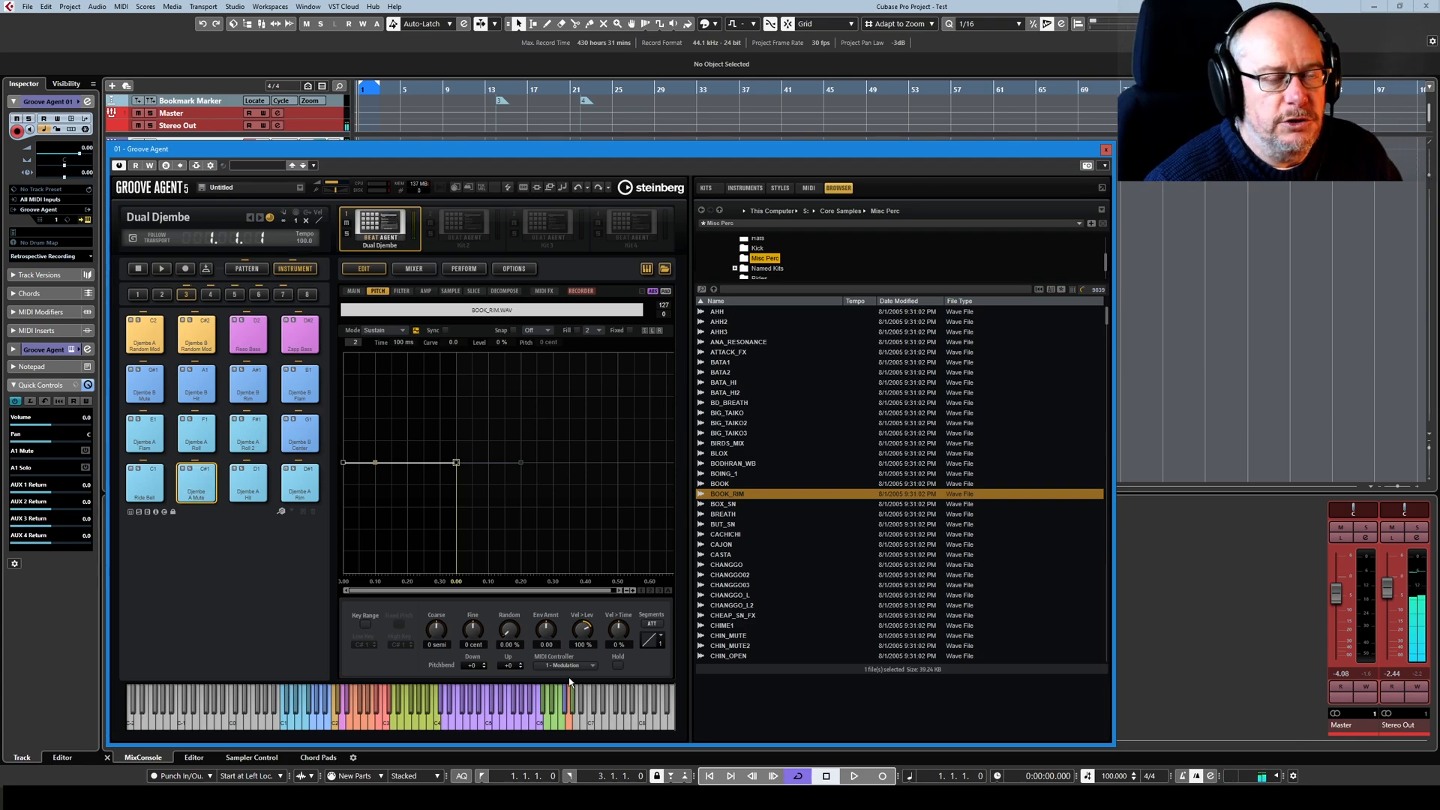
# Back in the Instruments library, set the pad's MIDI Controller to 1 - Modulation.
pyautogui.click(745, 188)
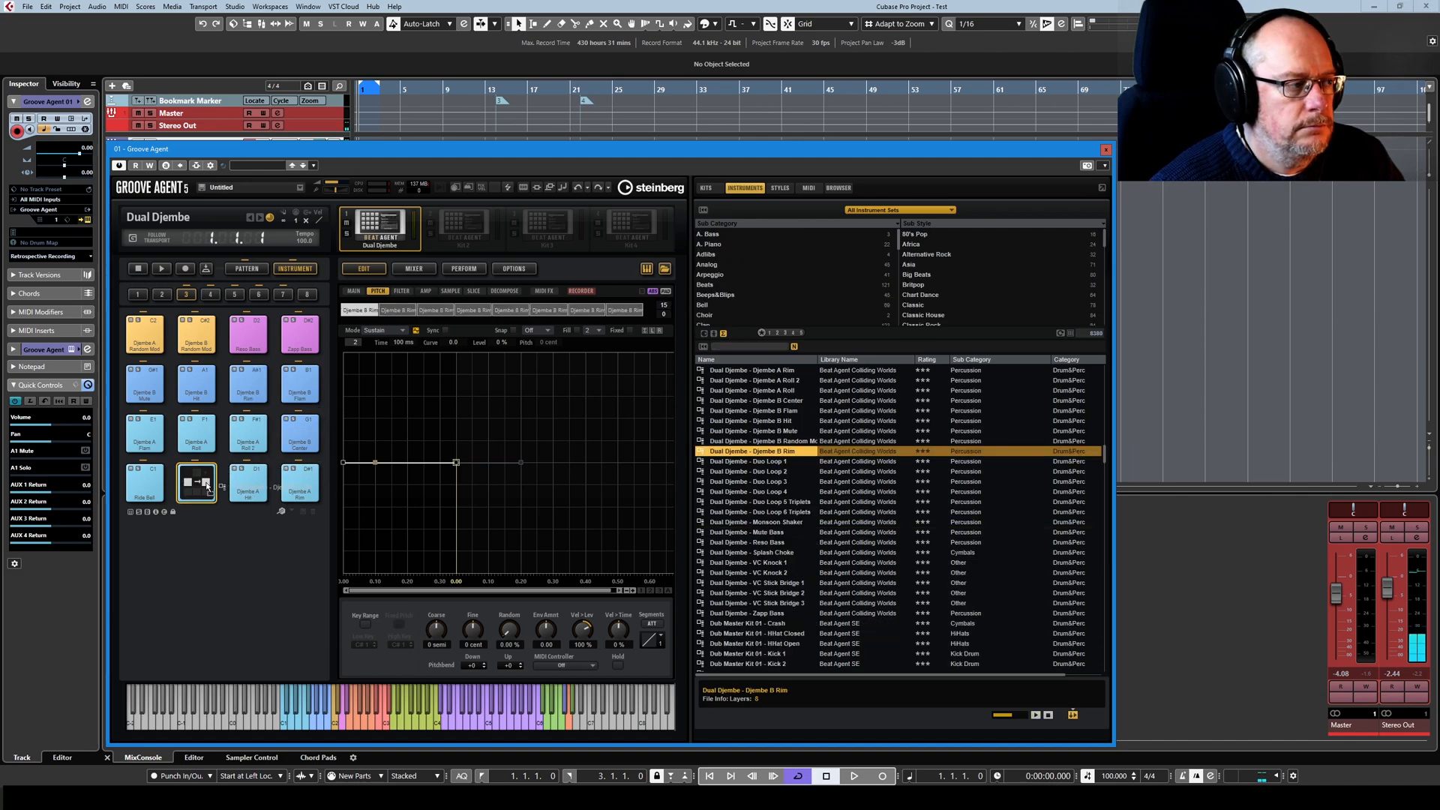
pyautogui.click(577, 665)
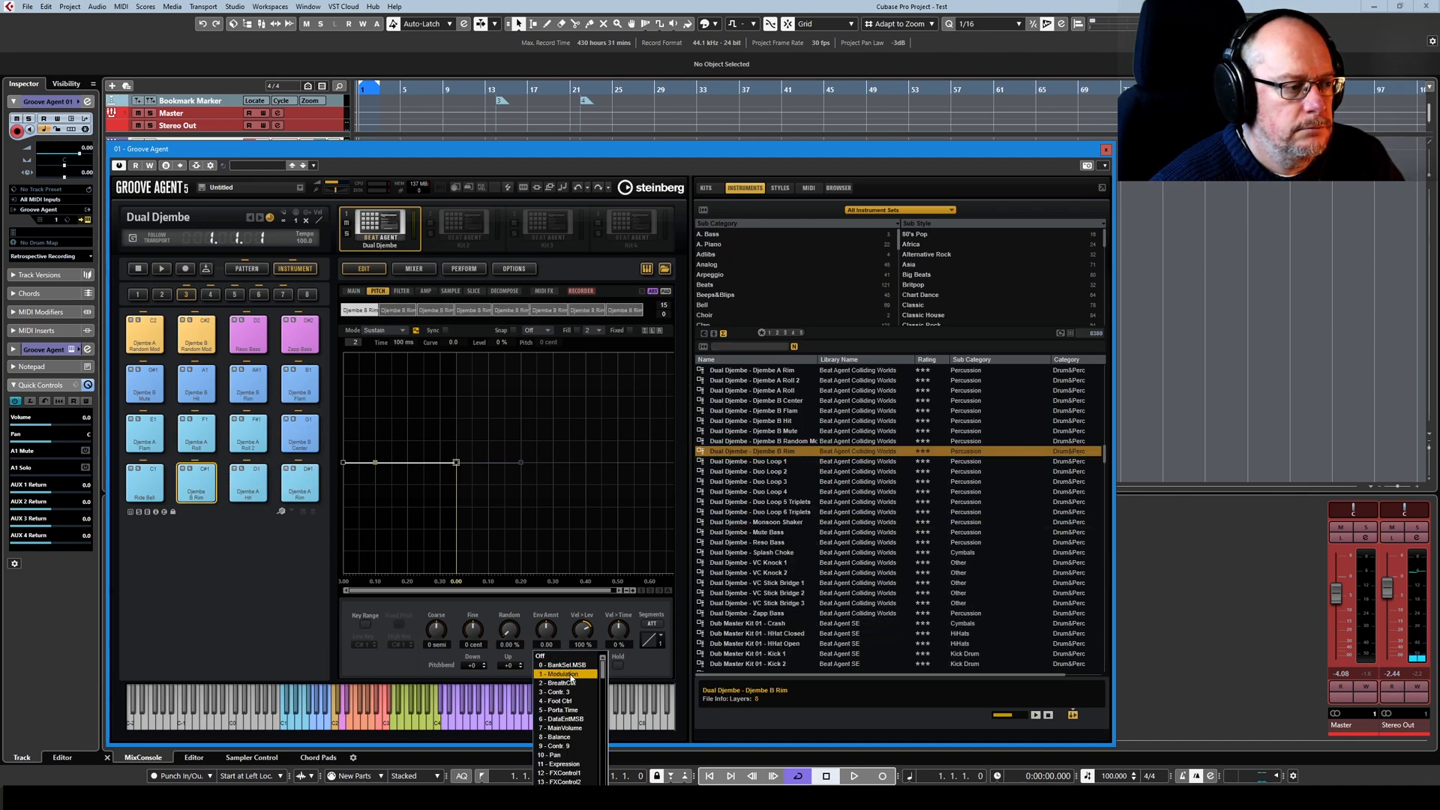
pyautogui.click(560, 674)
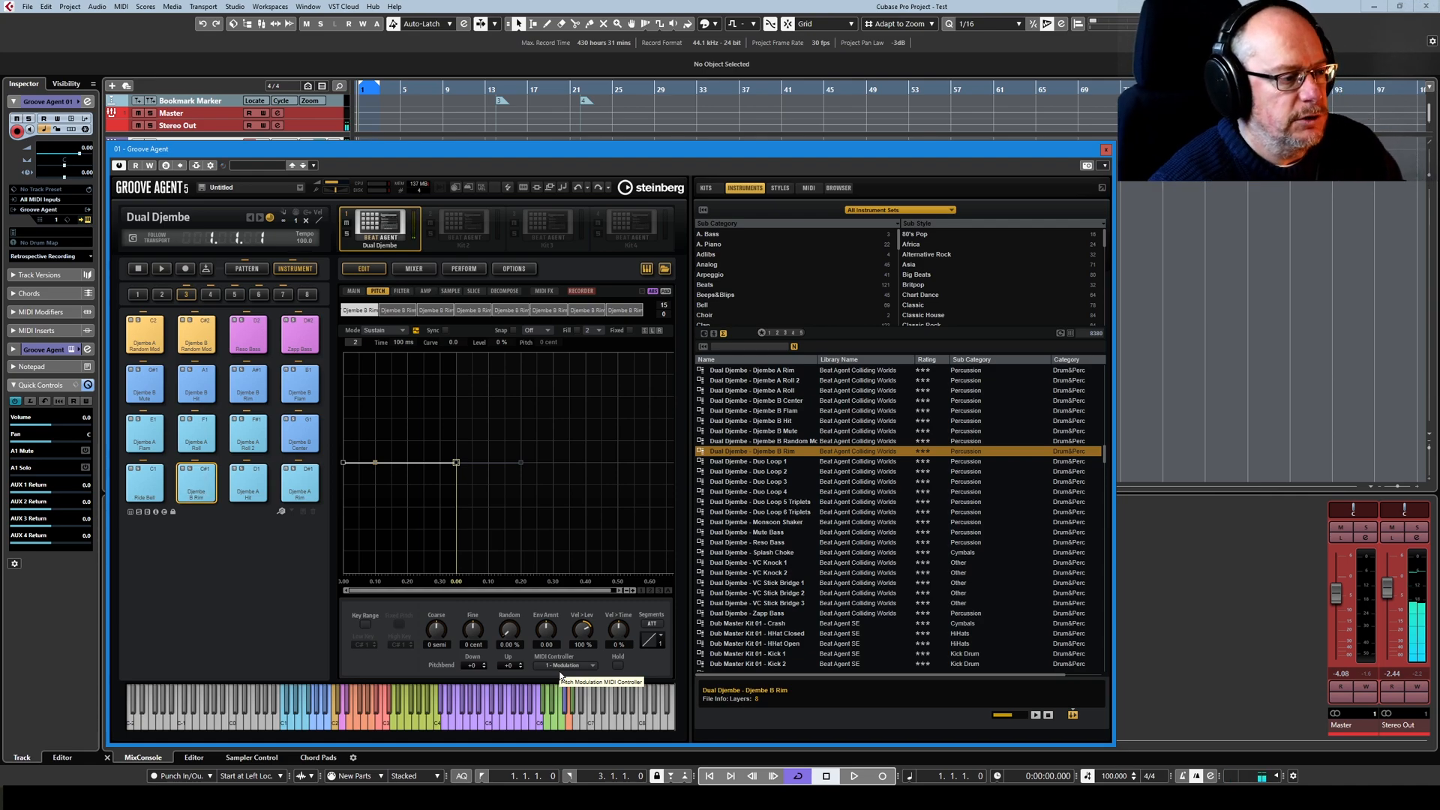
pyautogui.moveTo(547, 652)
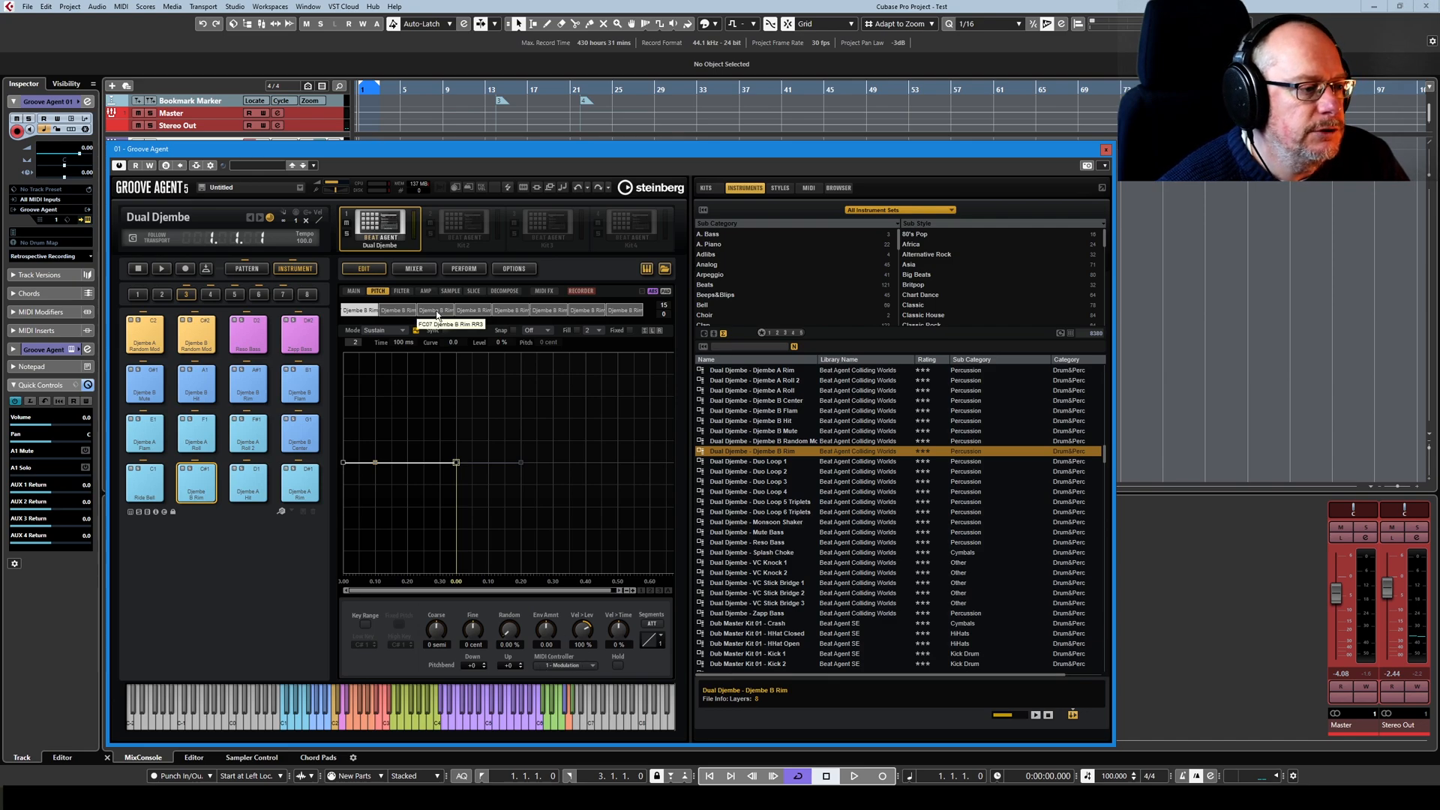
pyautogui.moveTo(631, 668)
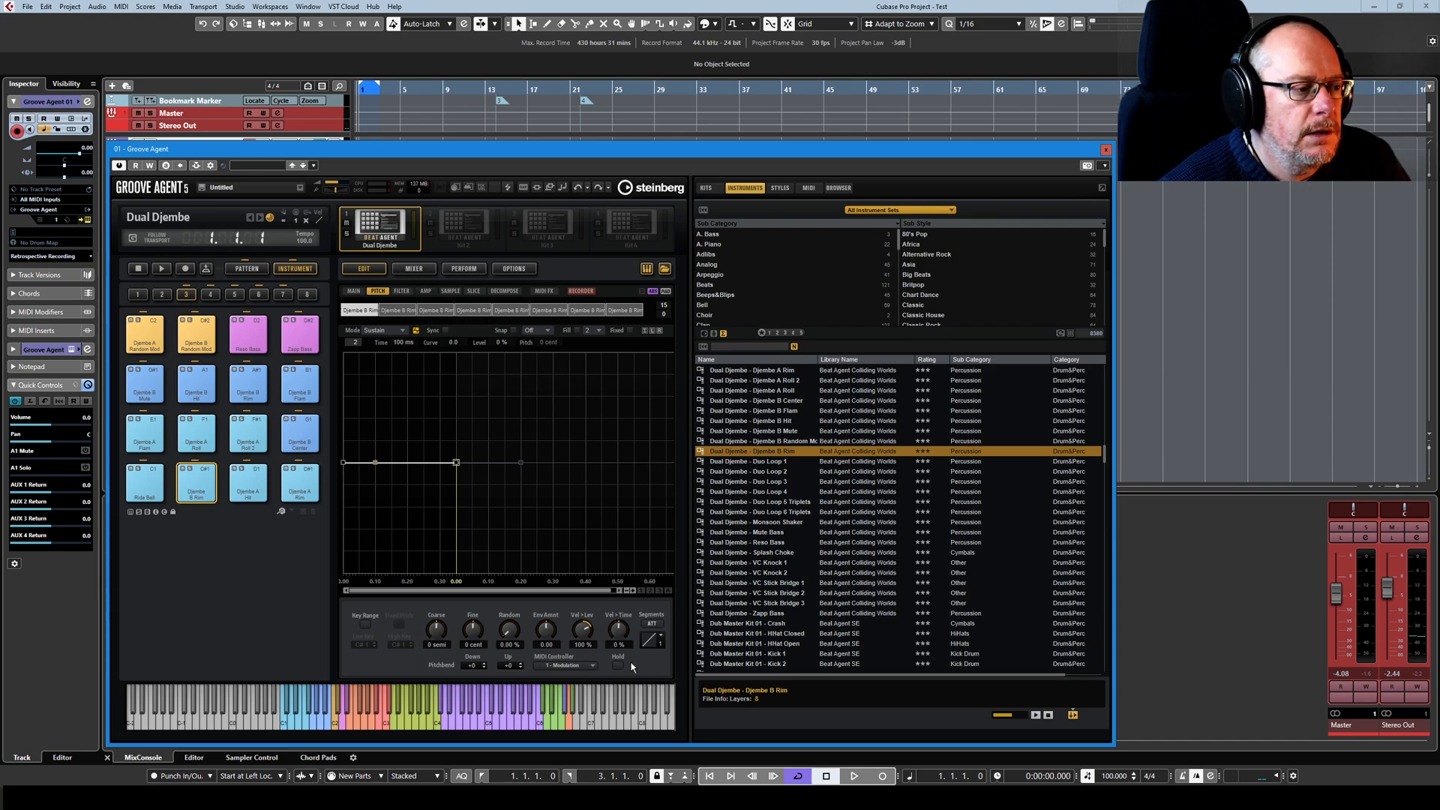
pyautogui.moveTo(618, 665)
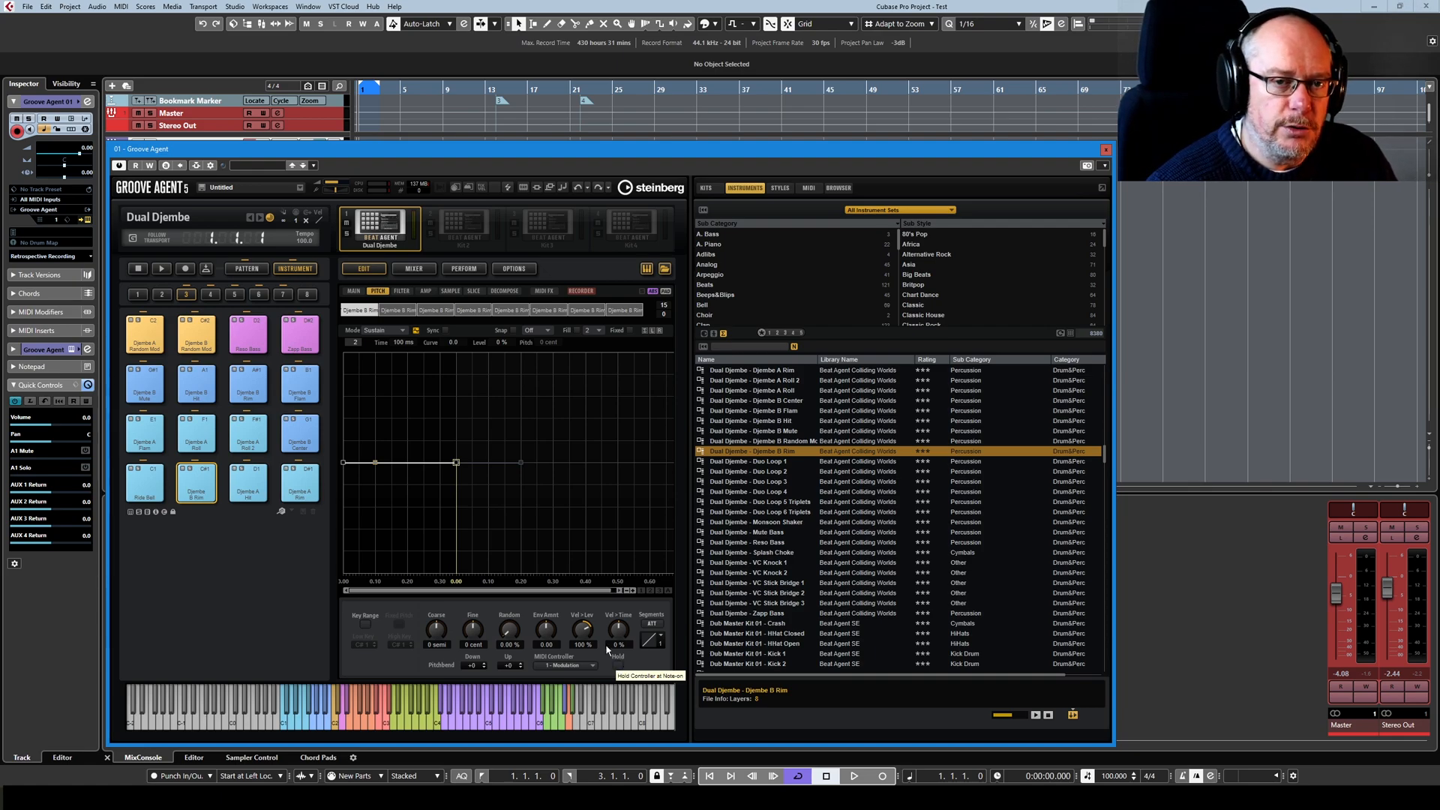
pyautogui.moveTo(617, 634)
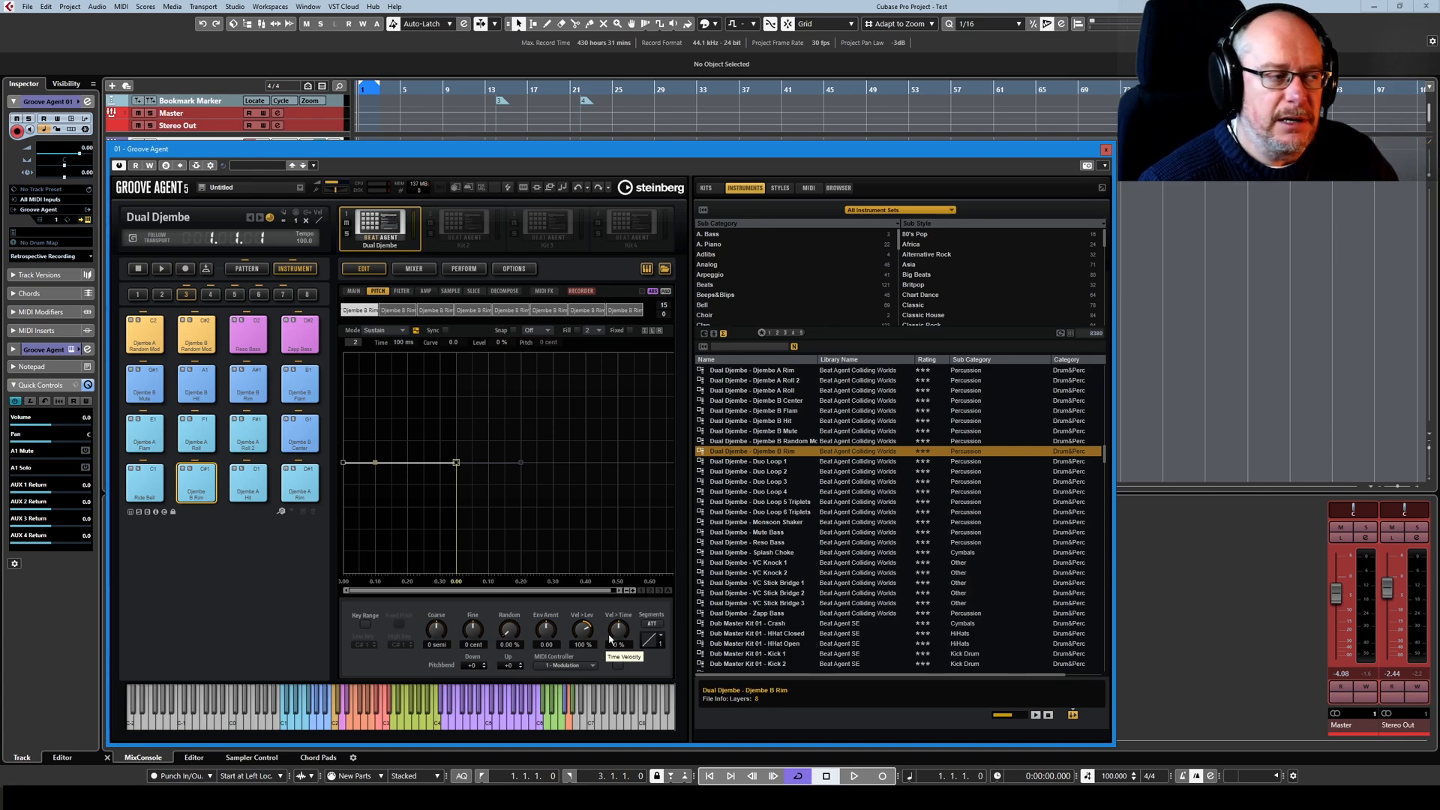
pyautogui.moveTo(572, 569)
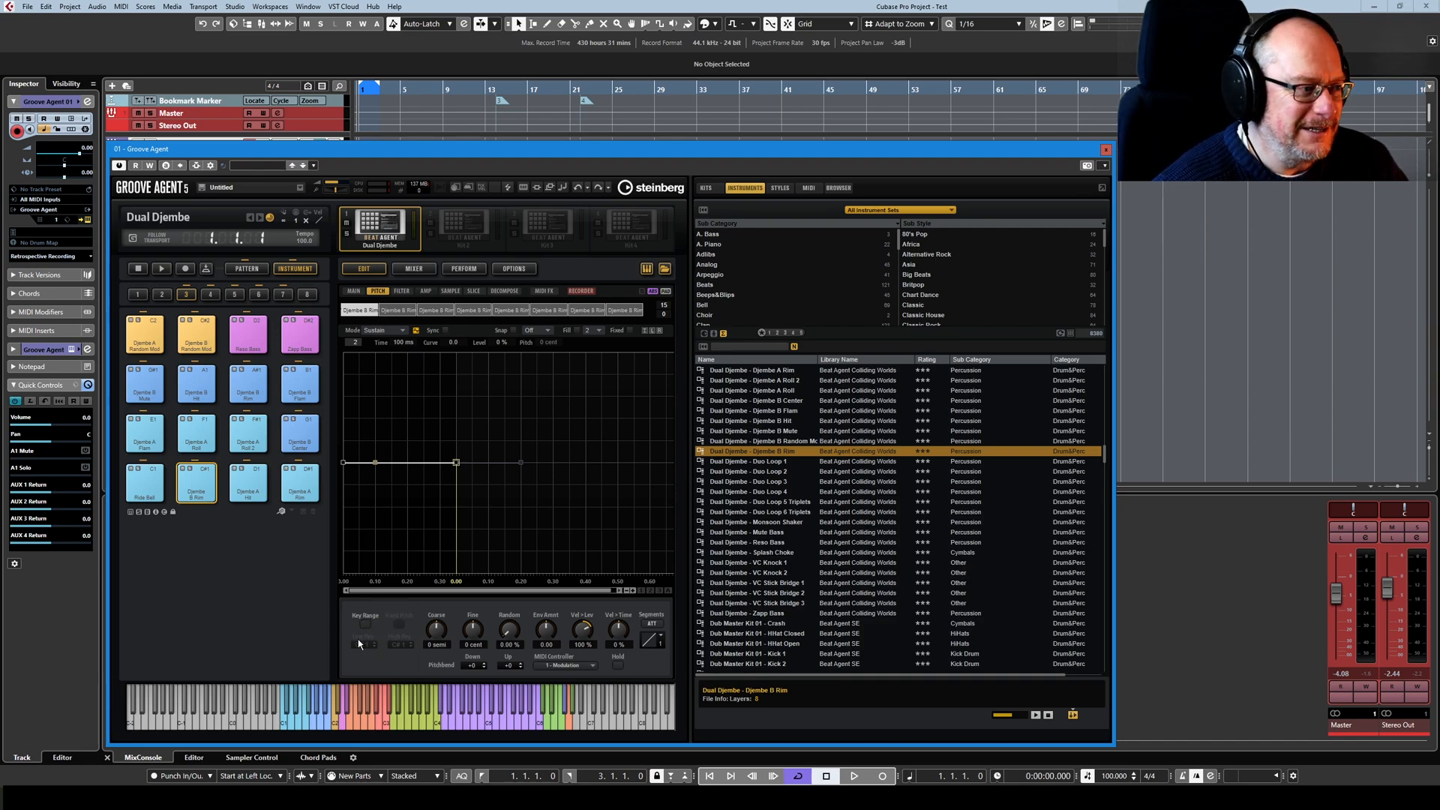
# Select the Mute Bass pad and change its Key Range Low/High Key across several keys.
pyautogui.click(365, 625)
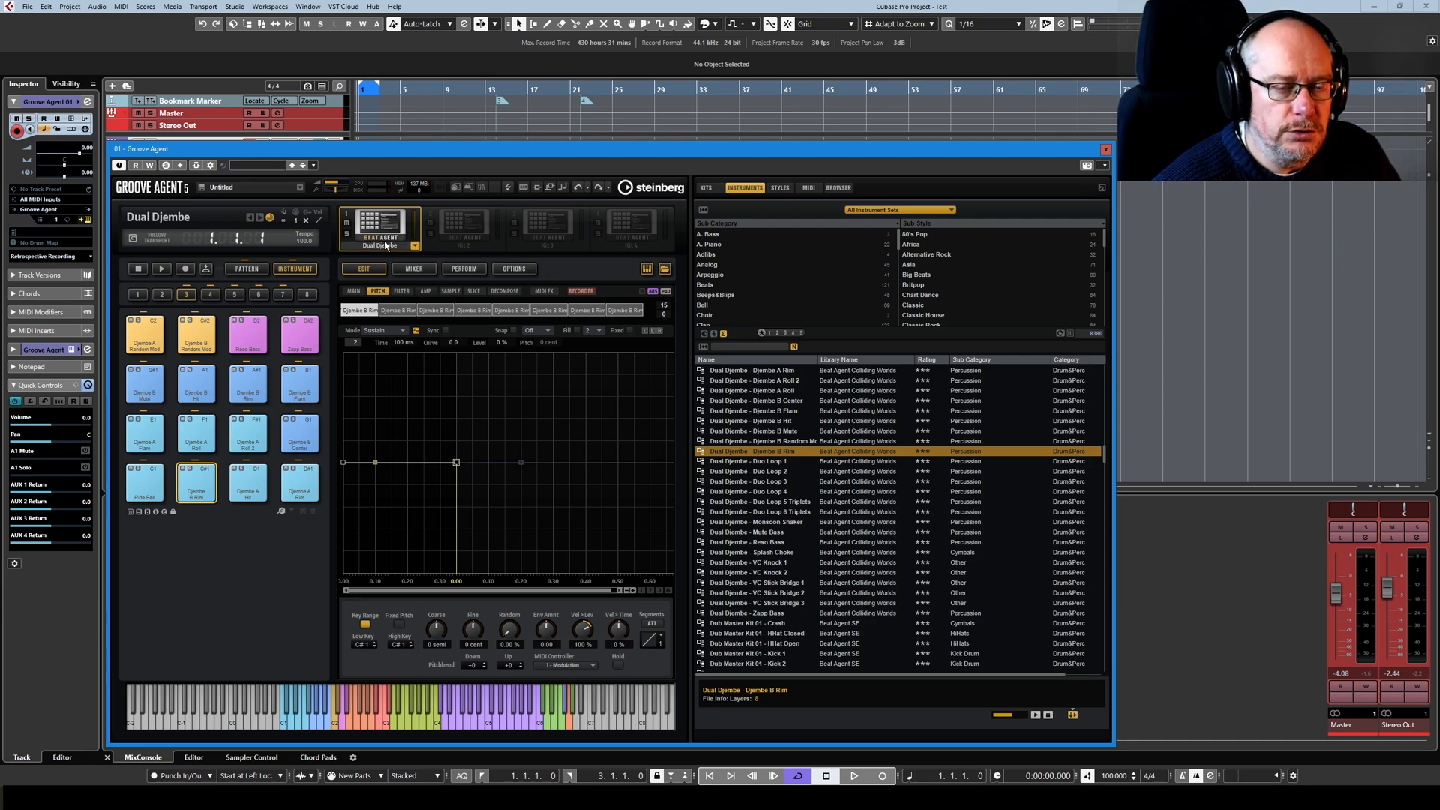
pyautogui.click(233, 294)
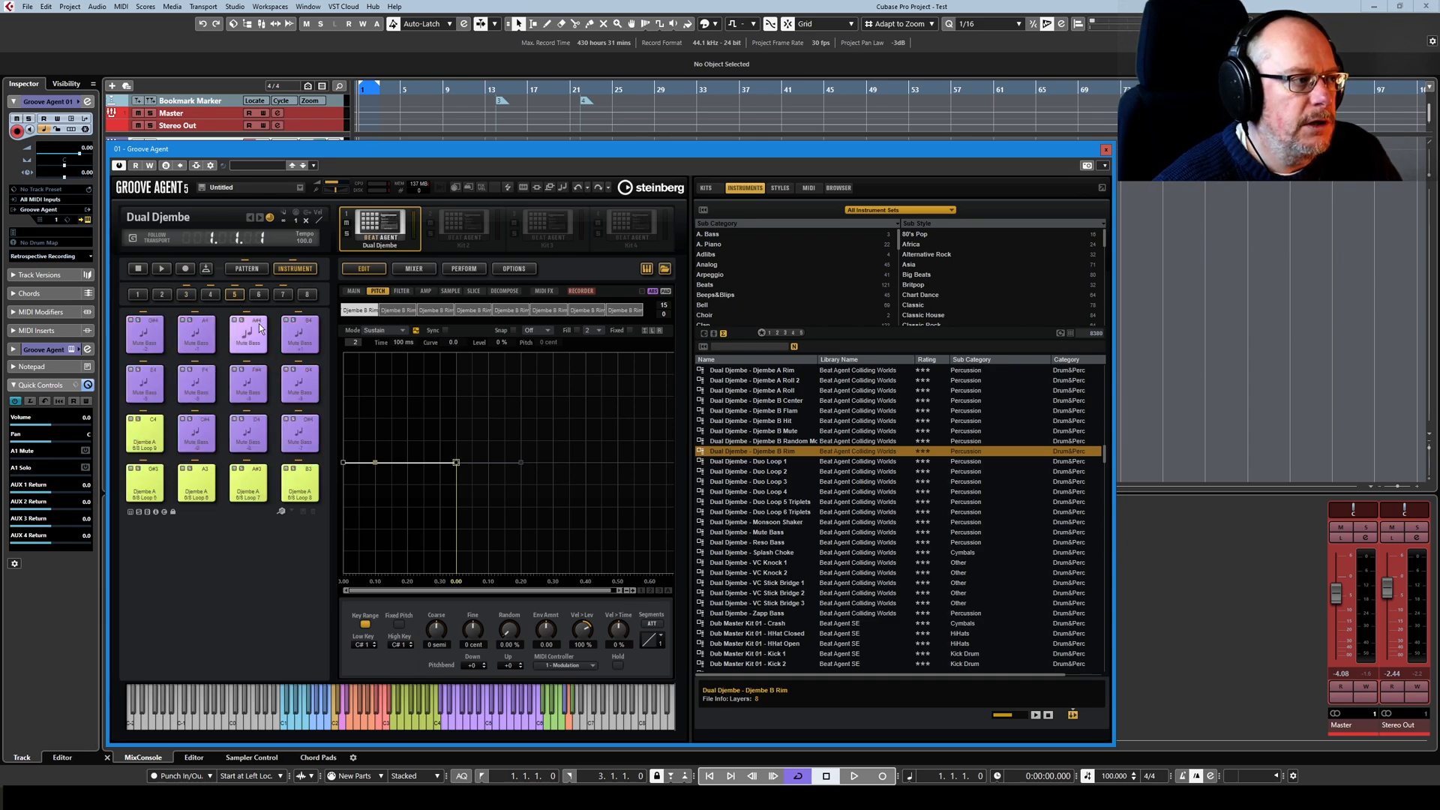
pyautogui.click(248, 333)
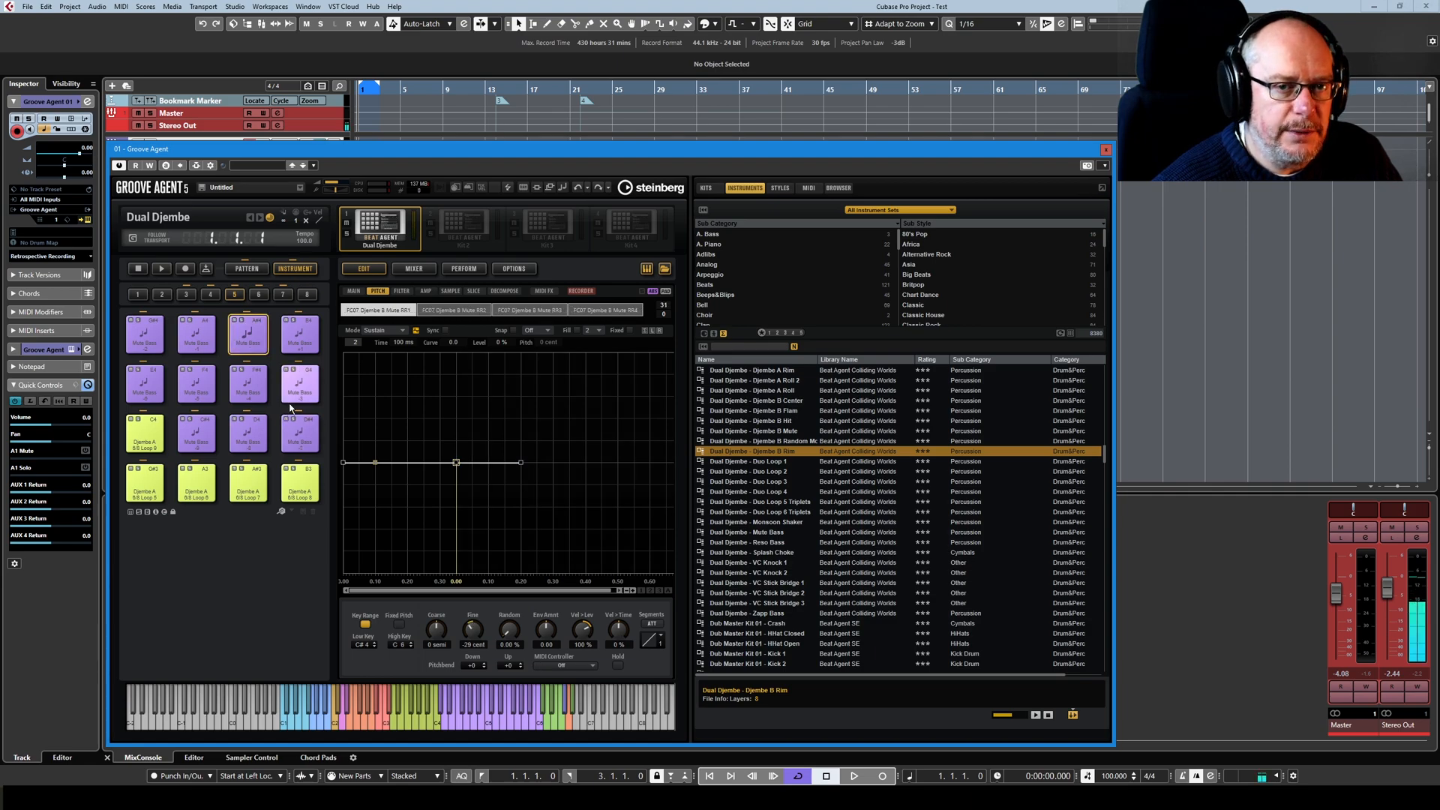
pyautogui.click(249, 332)
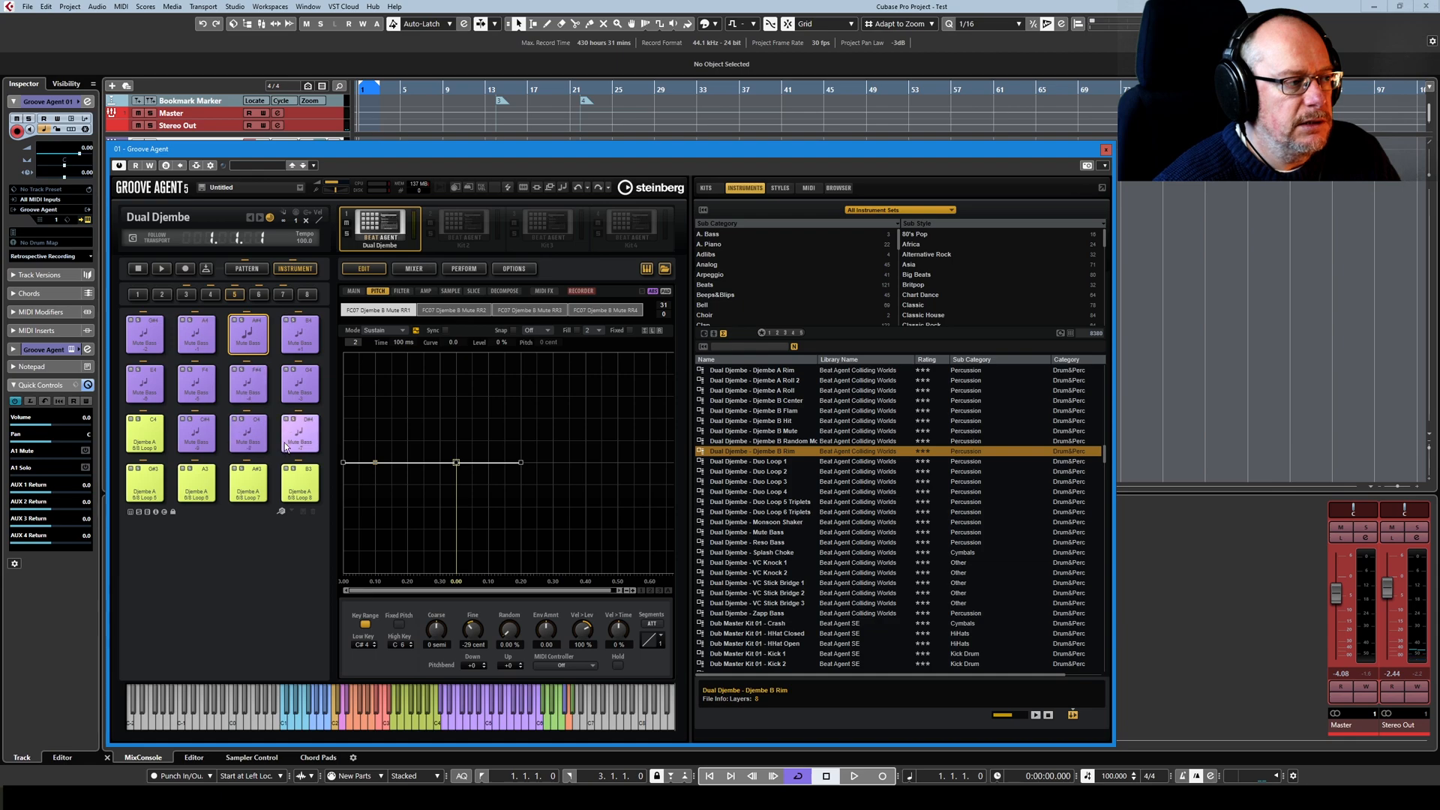
pyautogui.click(247, 333)
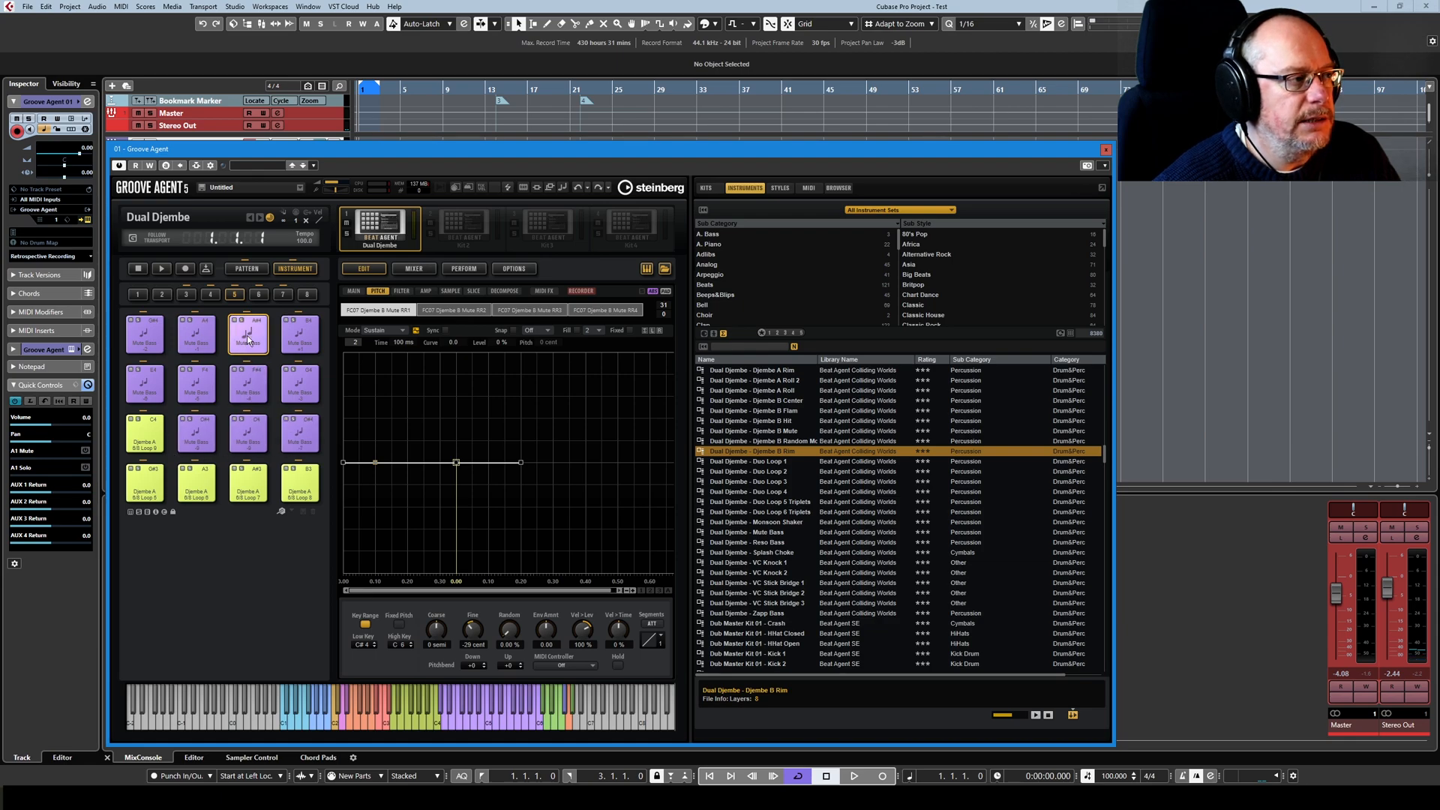
pyautogui.click(257, 294)
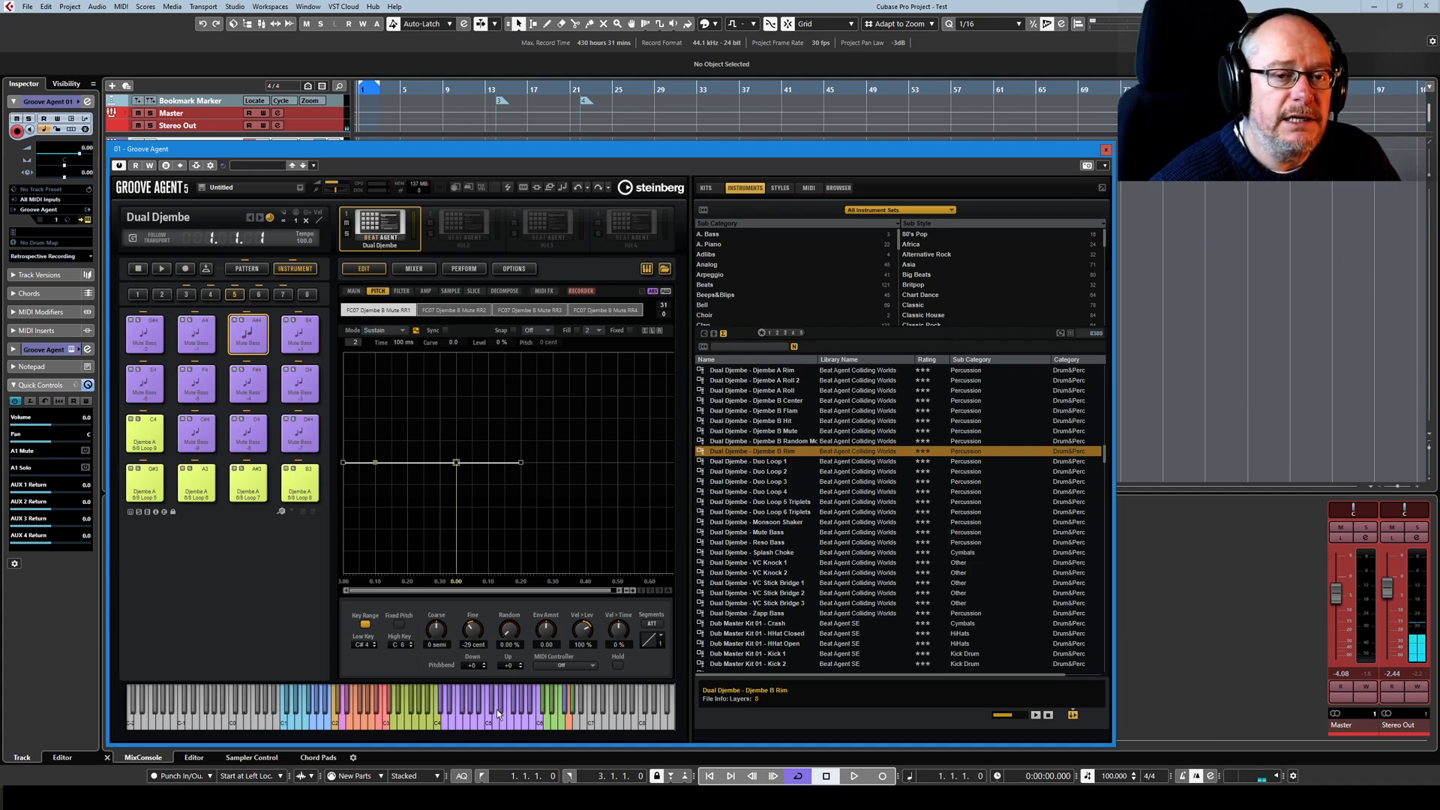
pyautogui.moveTo(496, 715)
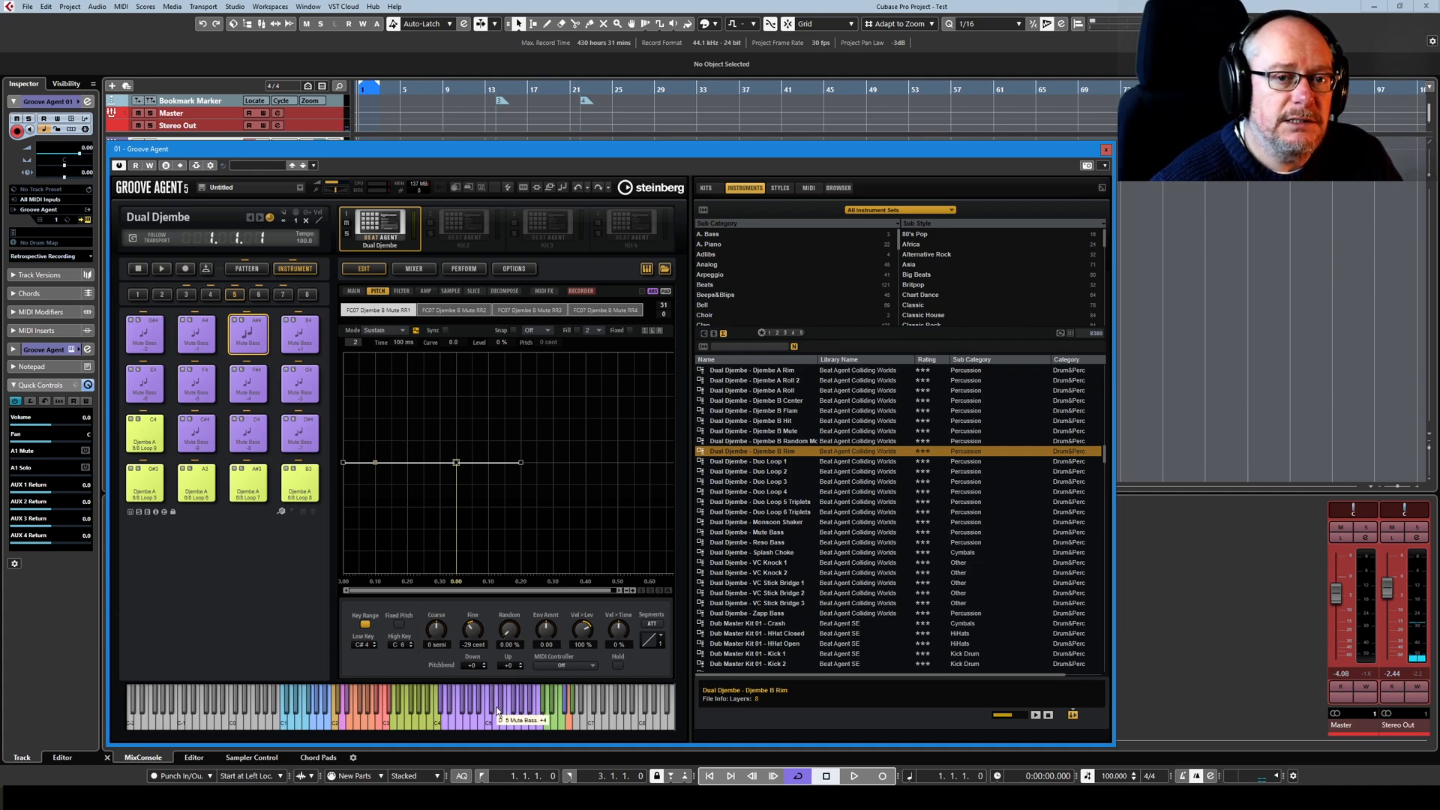
pyautogui.click(248, 332)
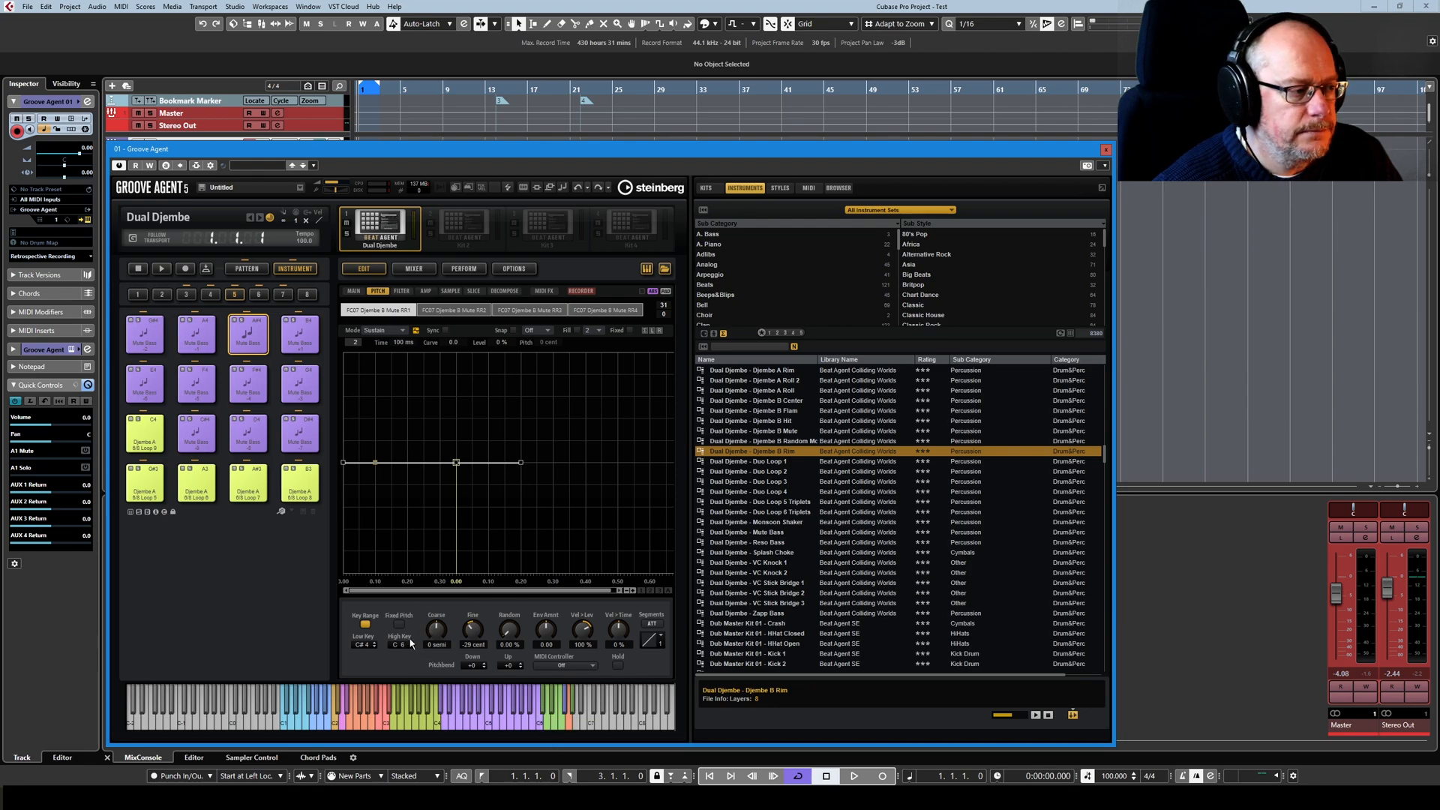
pyautogui.click(248, 333)
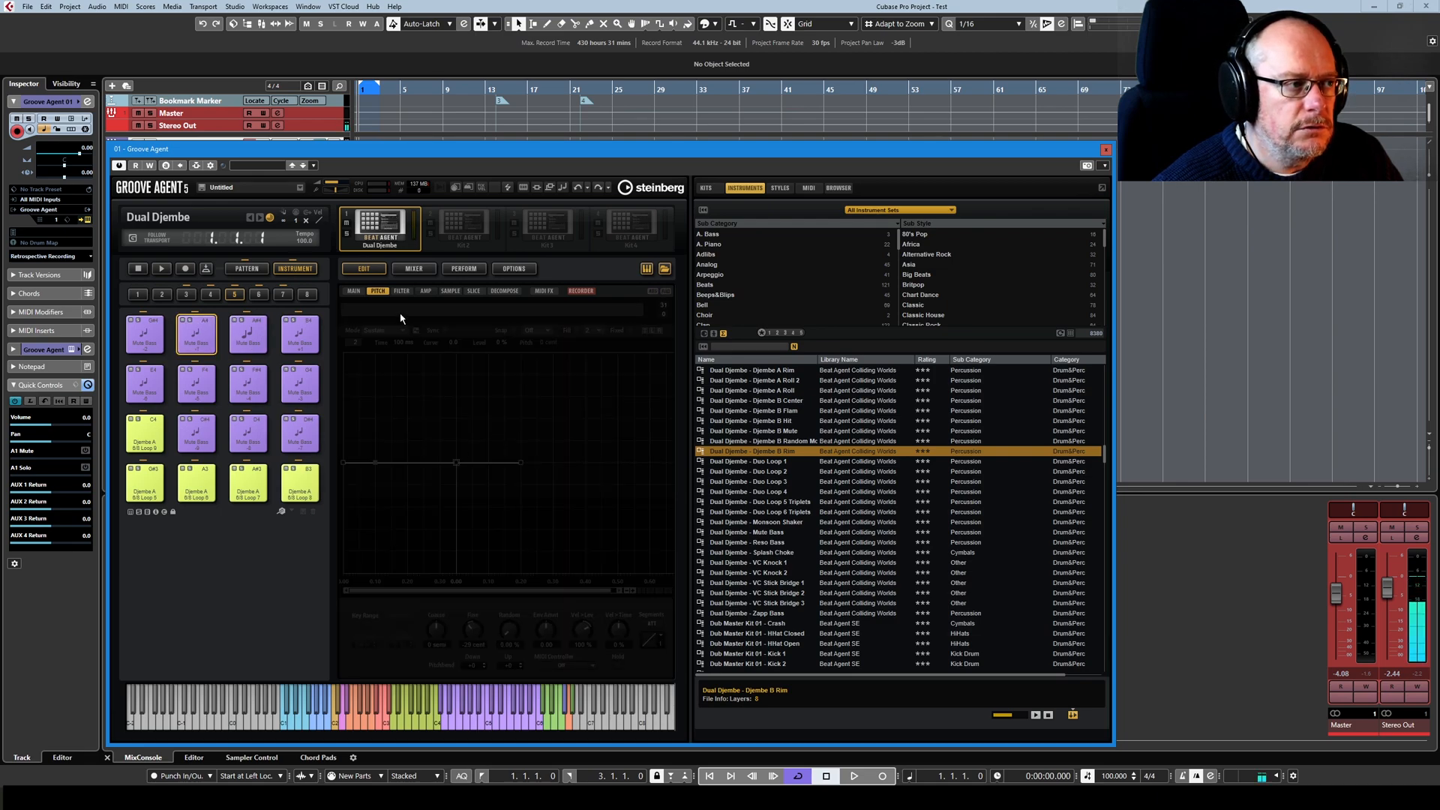
pyautogui.moveTo(418, 363)
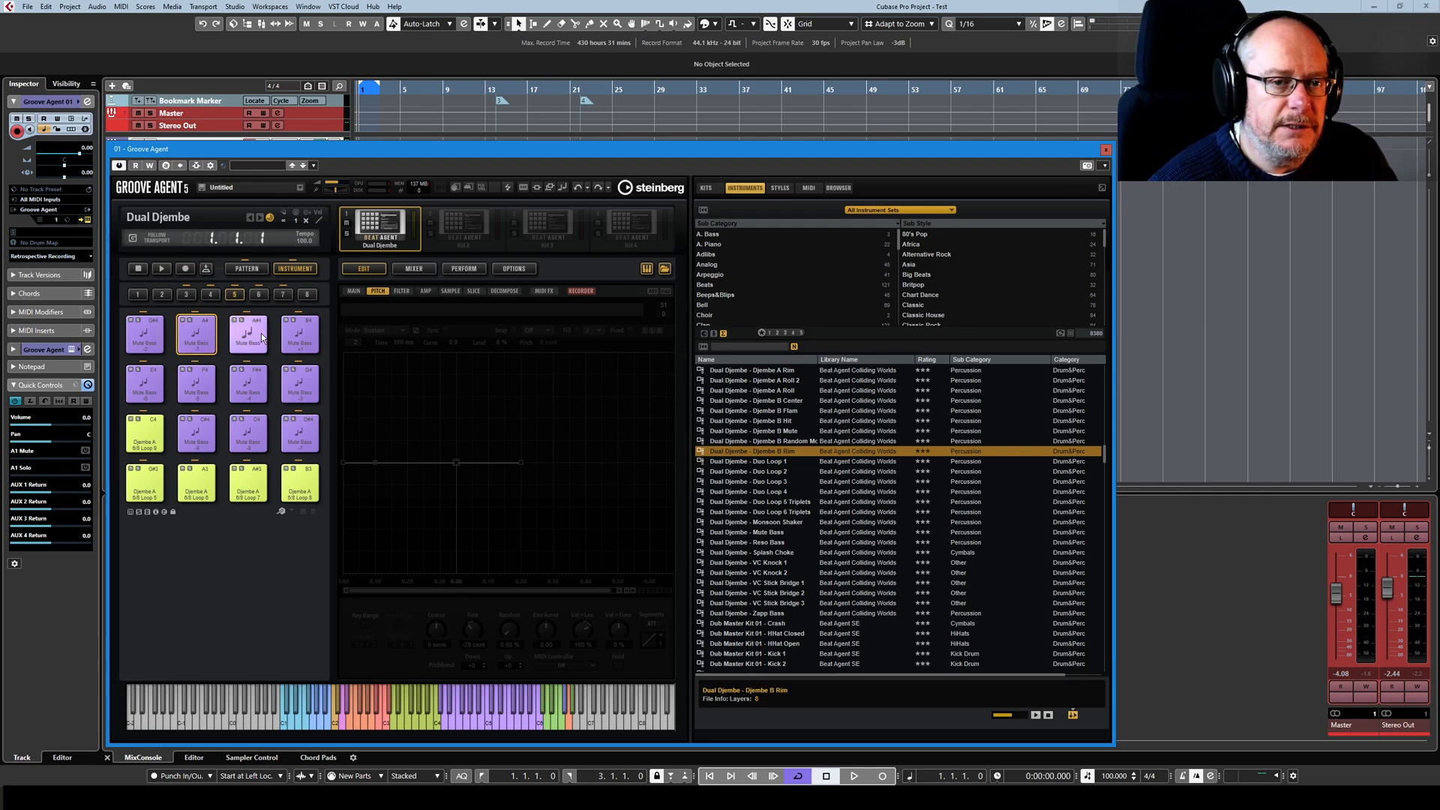
# Load Overdrive - Clap from the Clap category onto the second top-row pad and audition it.
pyautogui.click(196, 333)
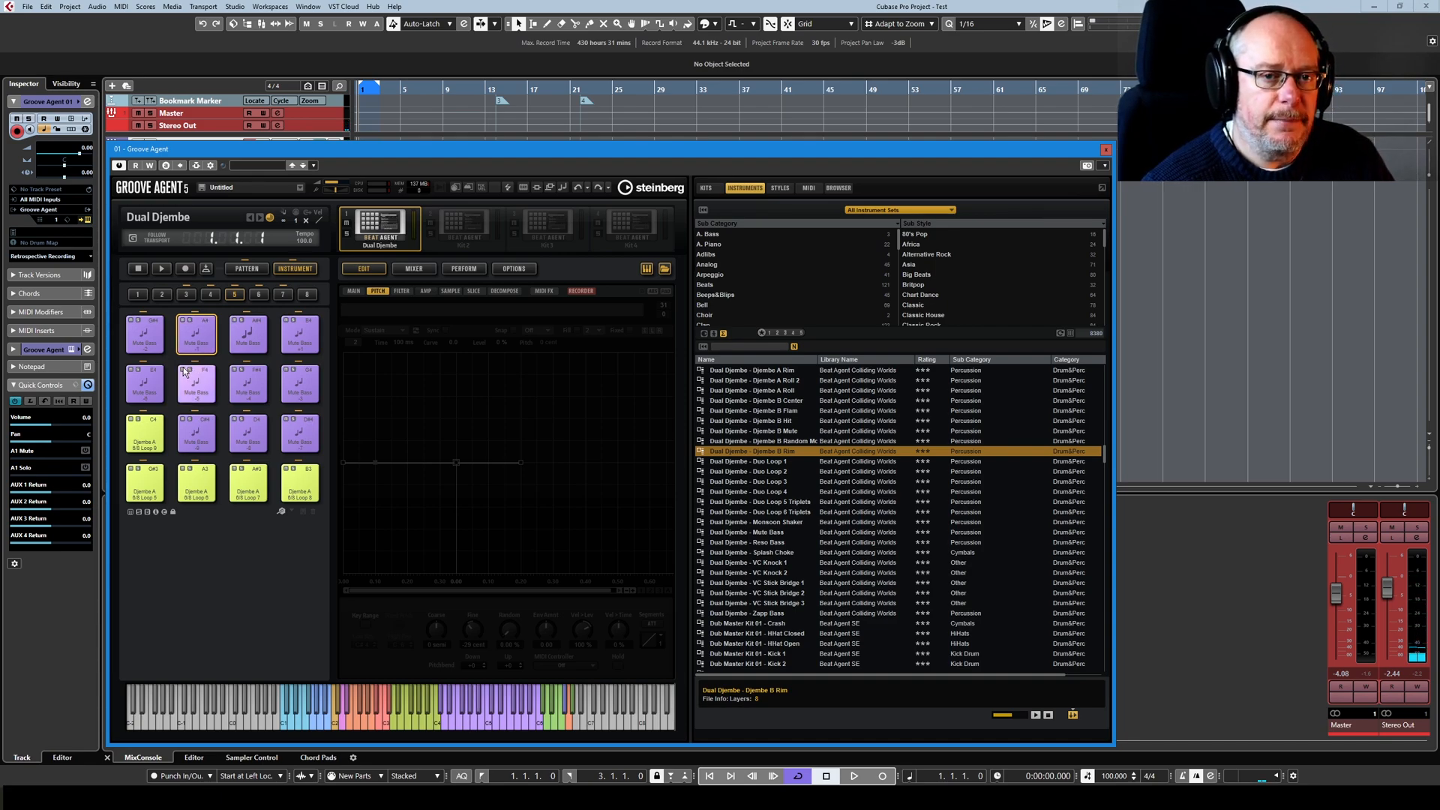
pyautogui.click(744, 285)
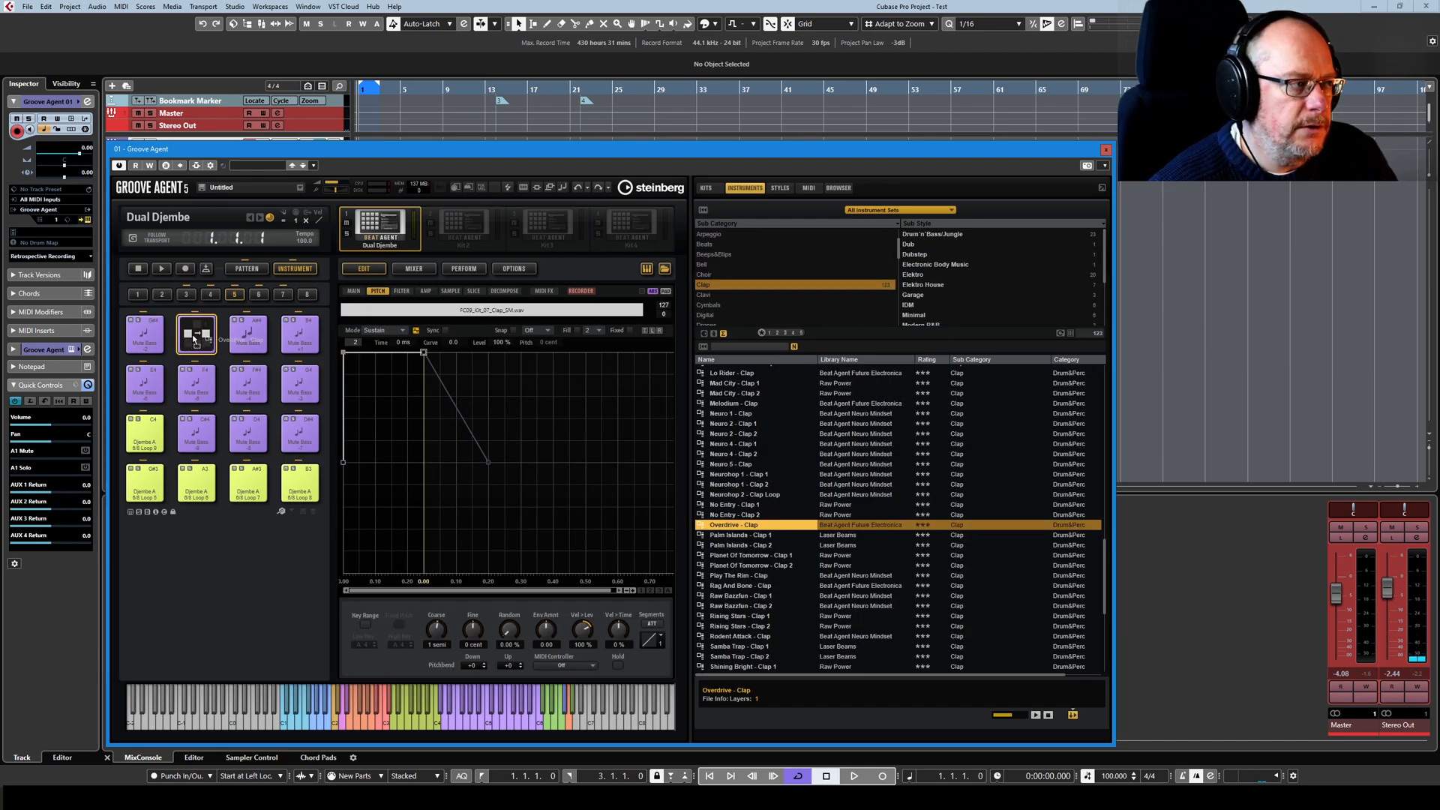
pyautogui.click(196, 332)
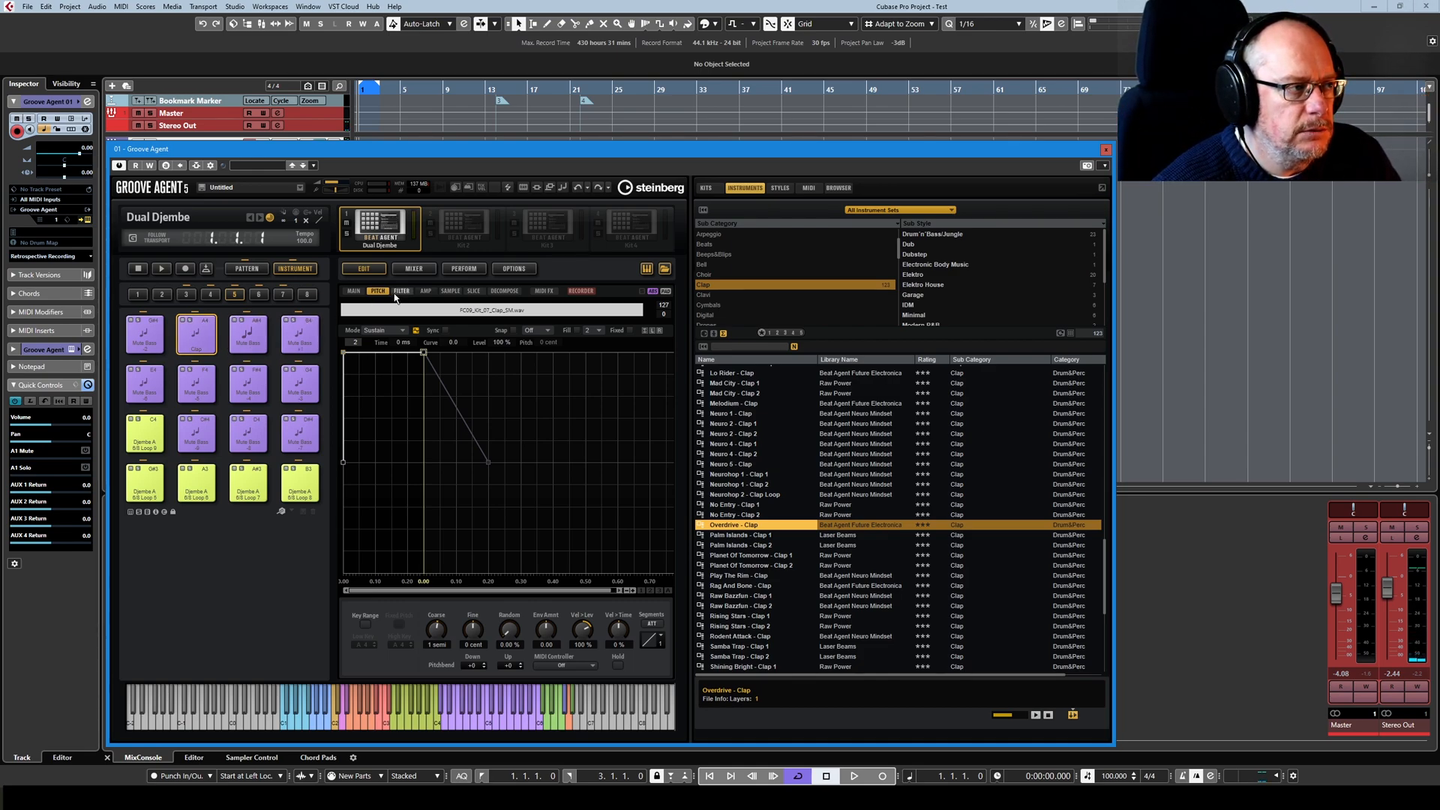
pyautogui.click(425, 290)
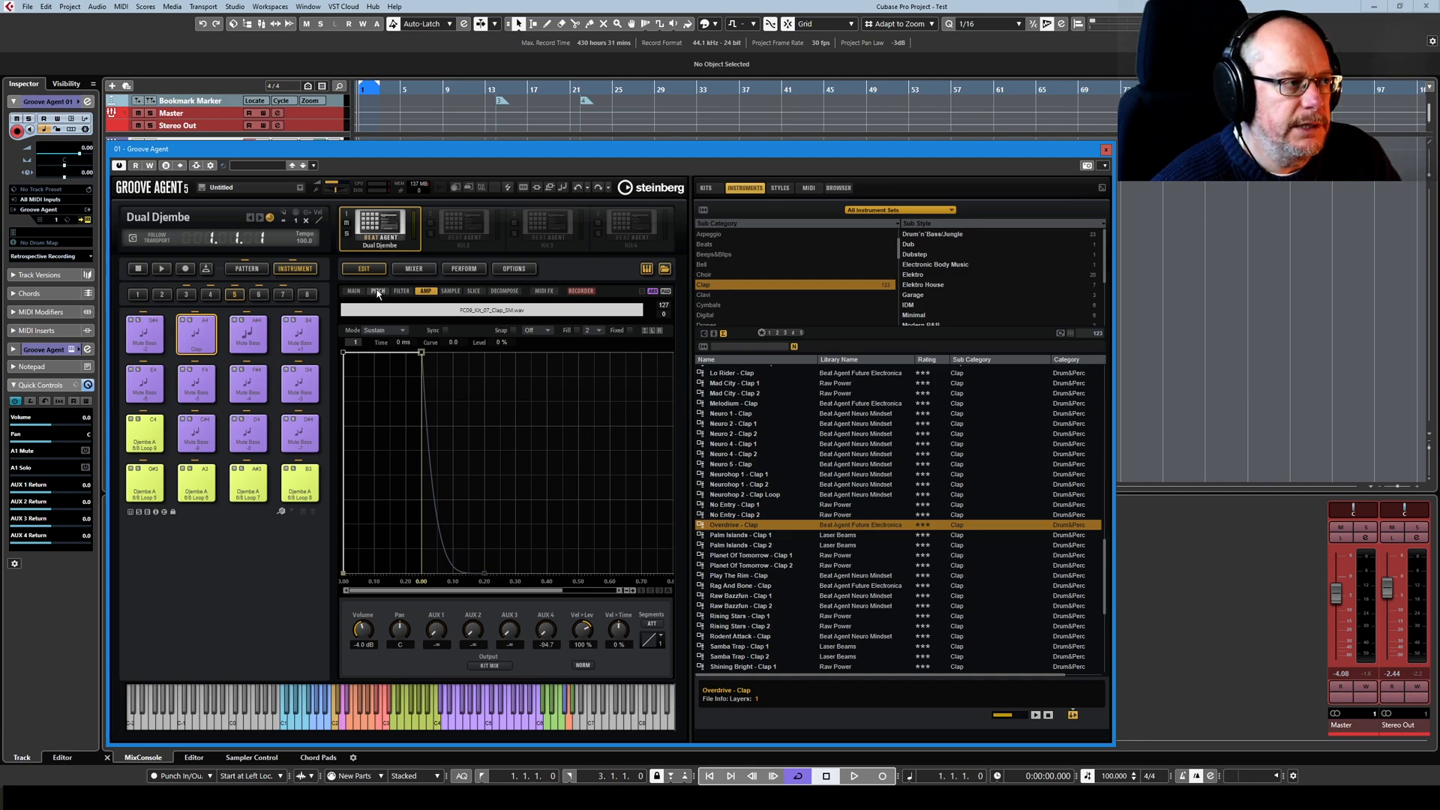
pyautogui.click(377, 291)
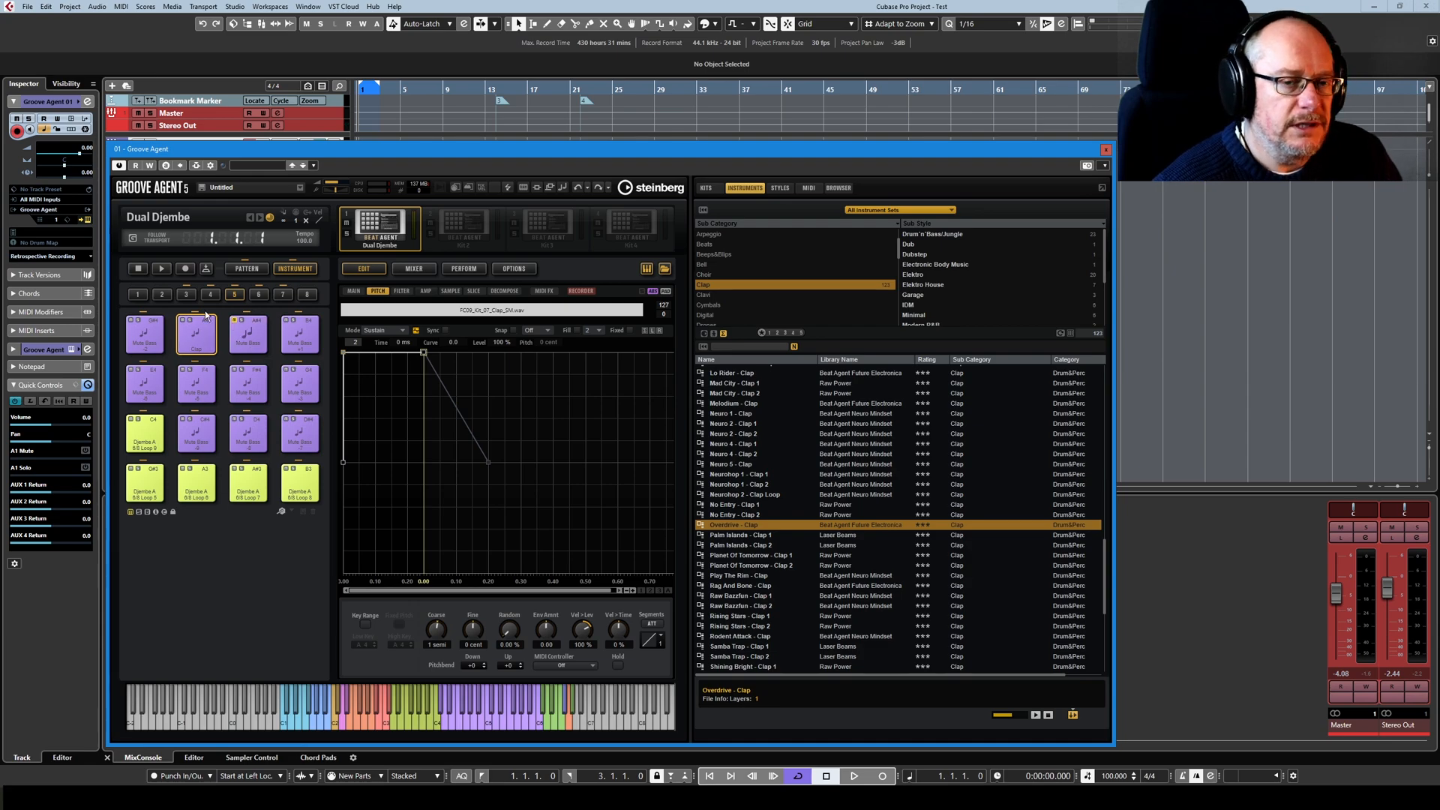
# Load Overdrive - Clap onto the first top-row pad and audition both clap pads.
pyautogui.click(248, 333)
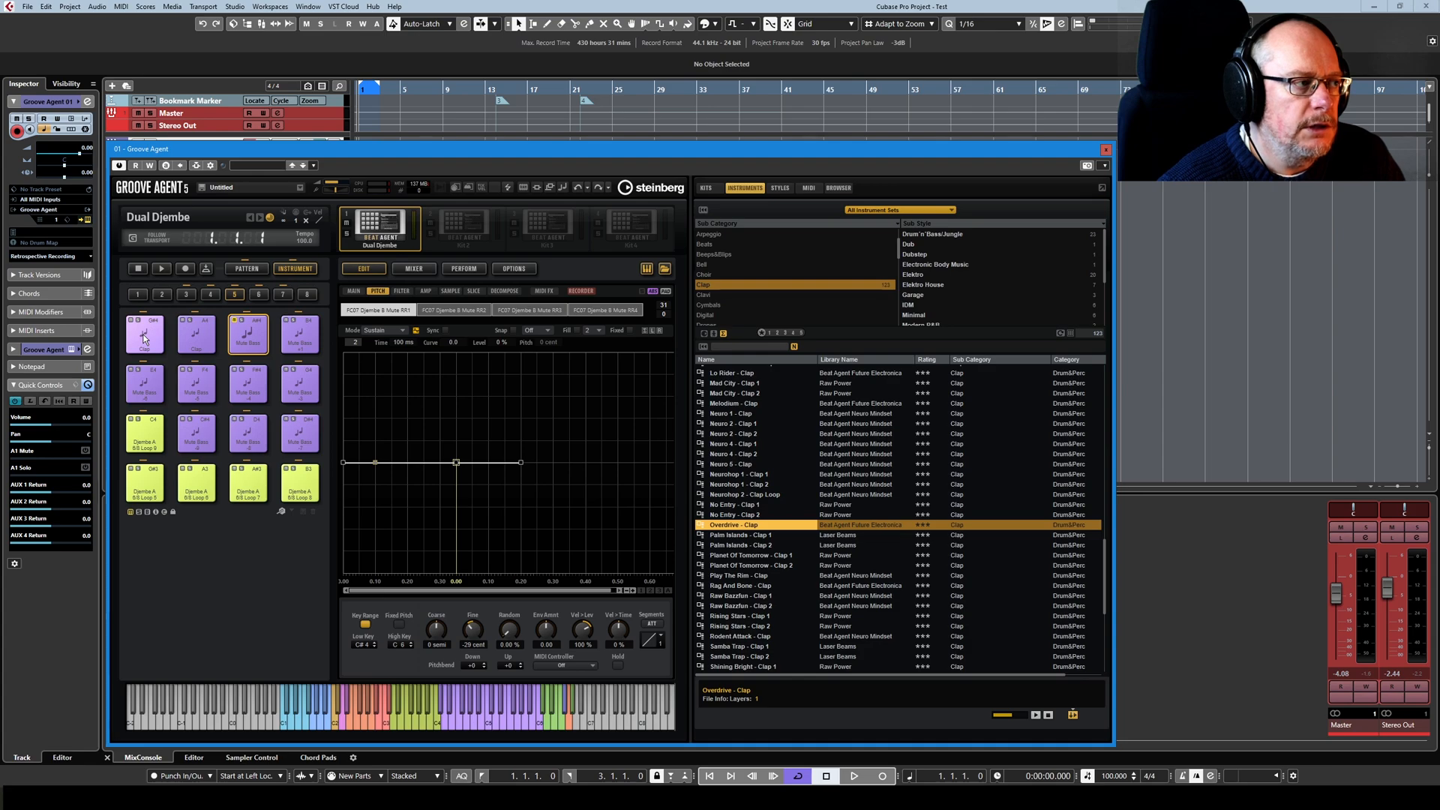
pyautogui.click(196, 333)
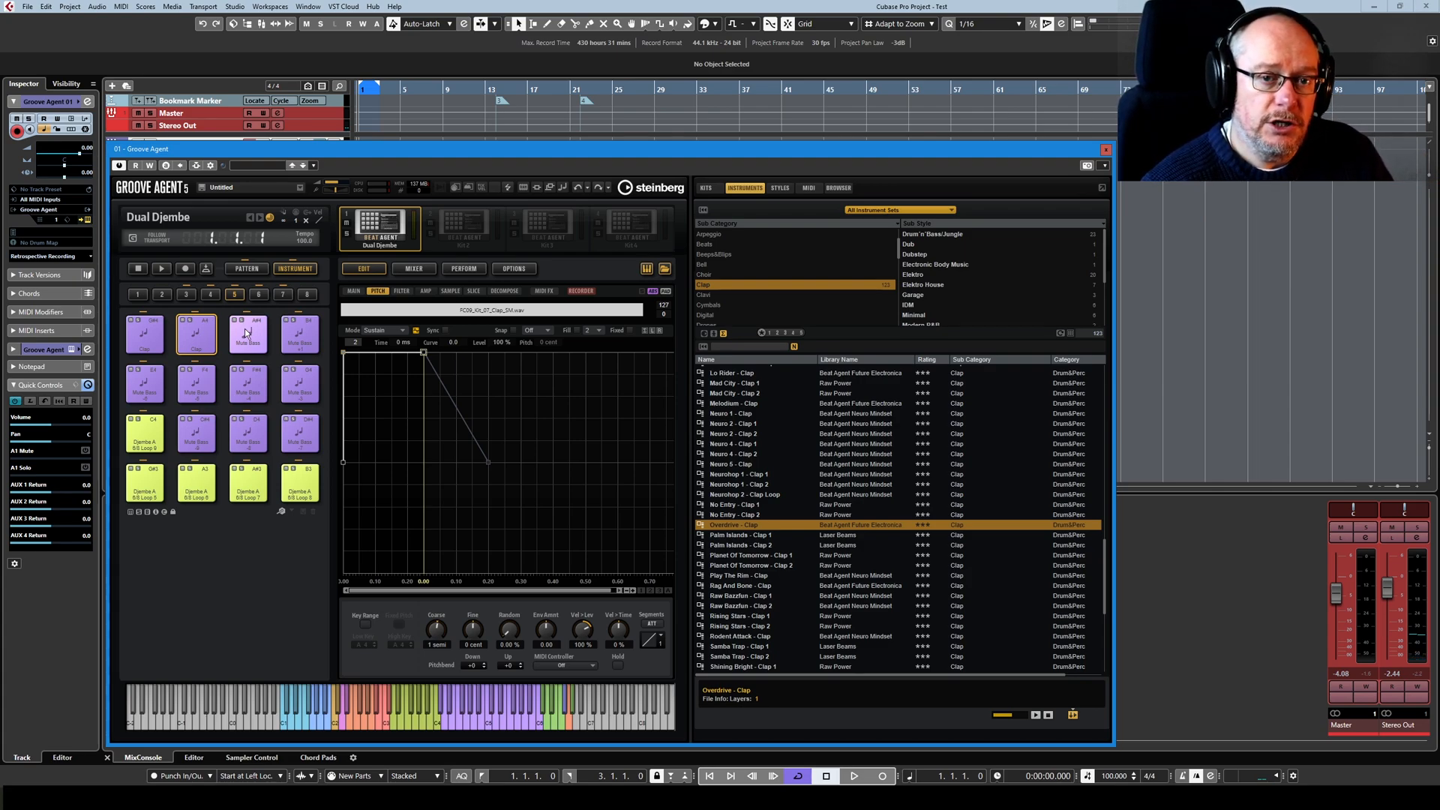
pyautogui.click(145, 332)
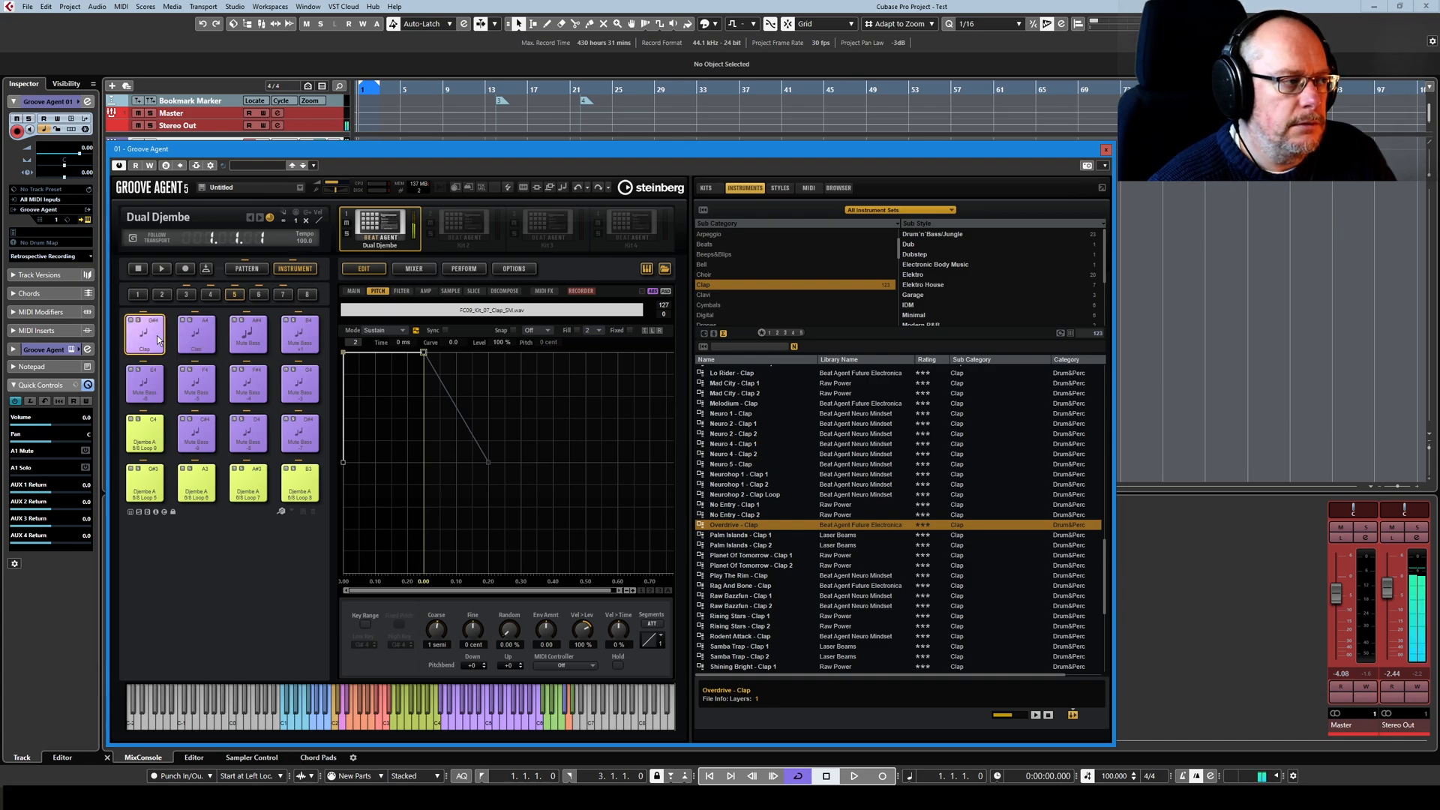
pyautogui.click(196, 333)
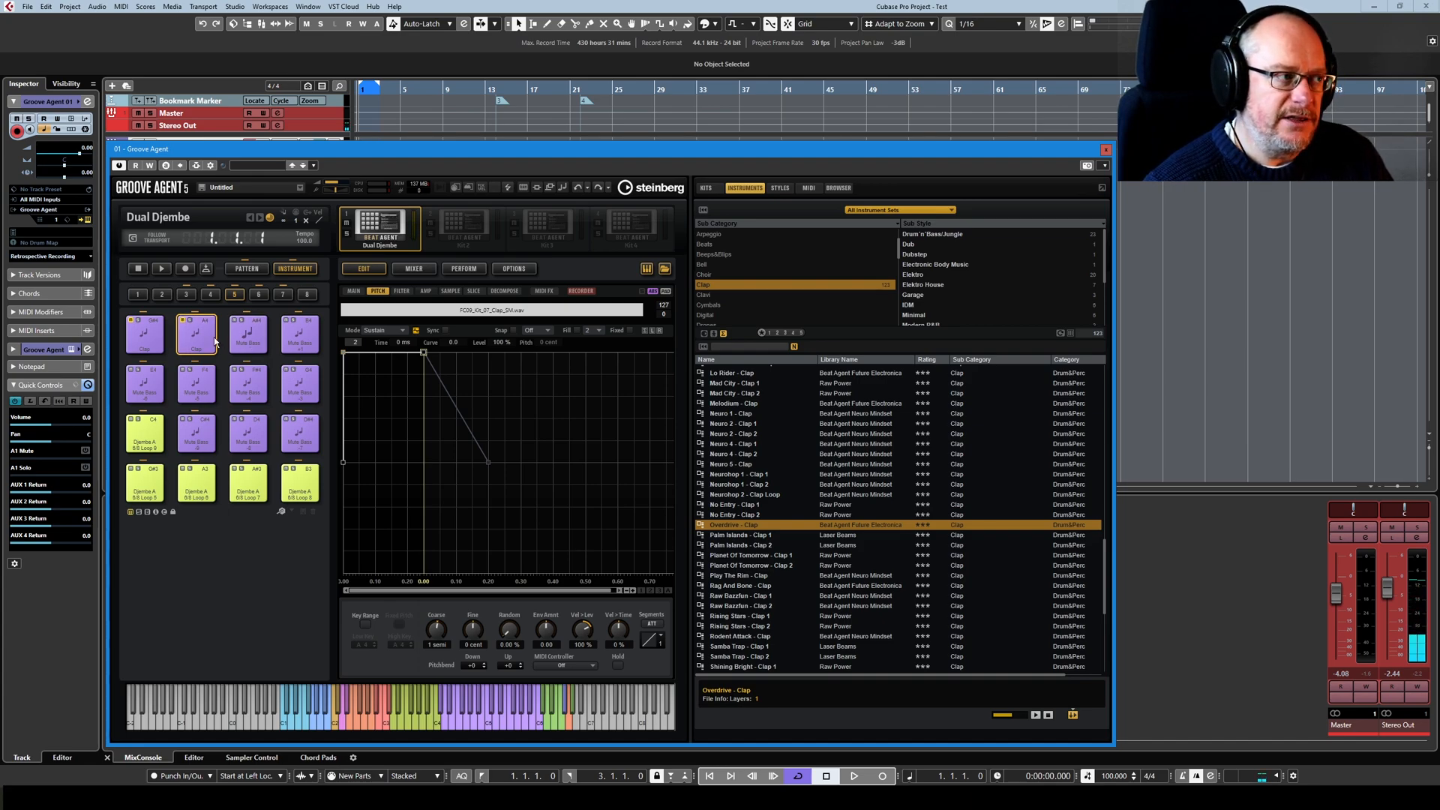
pyautogui.moveTo(220, 344)
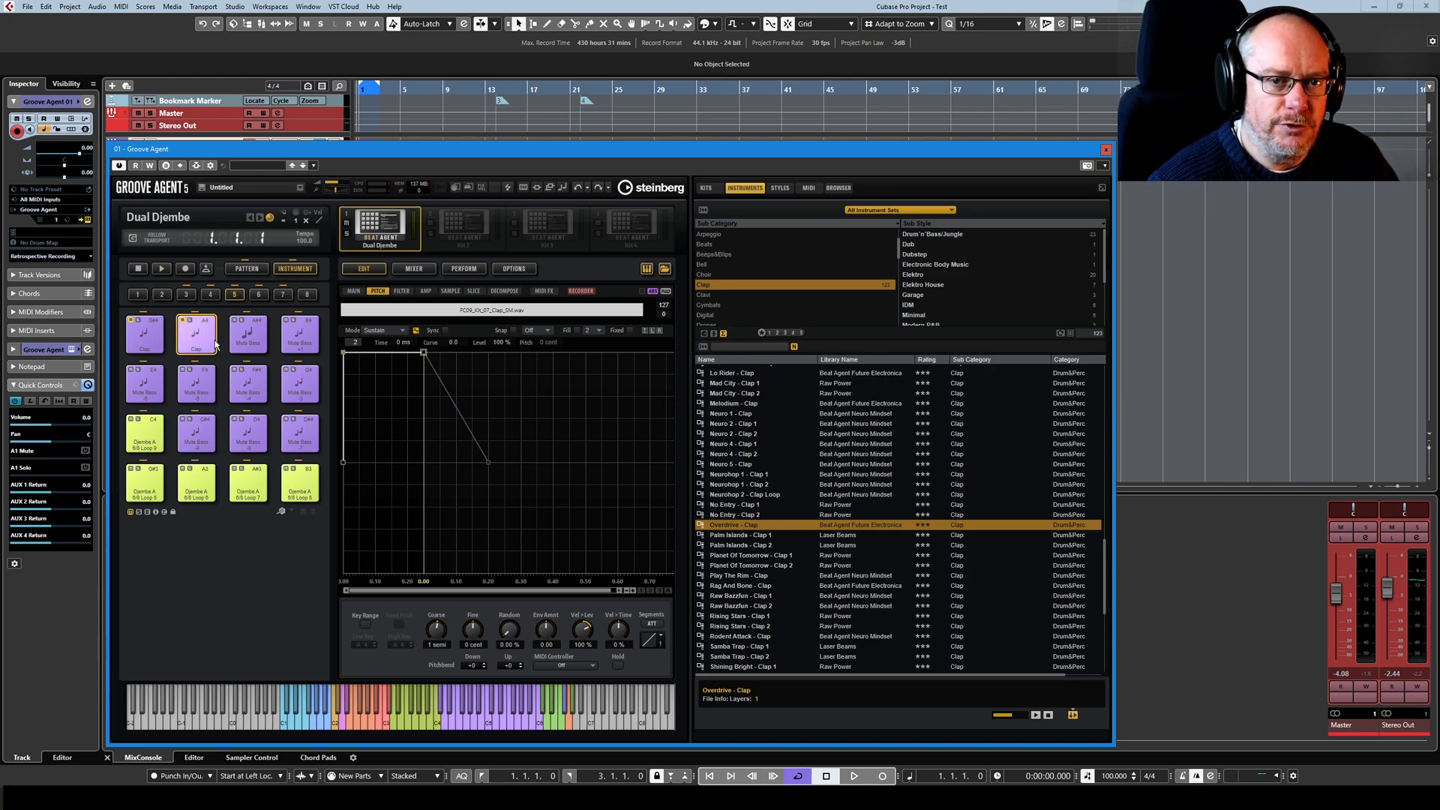
pyautogui.click(144, 333)
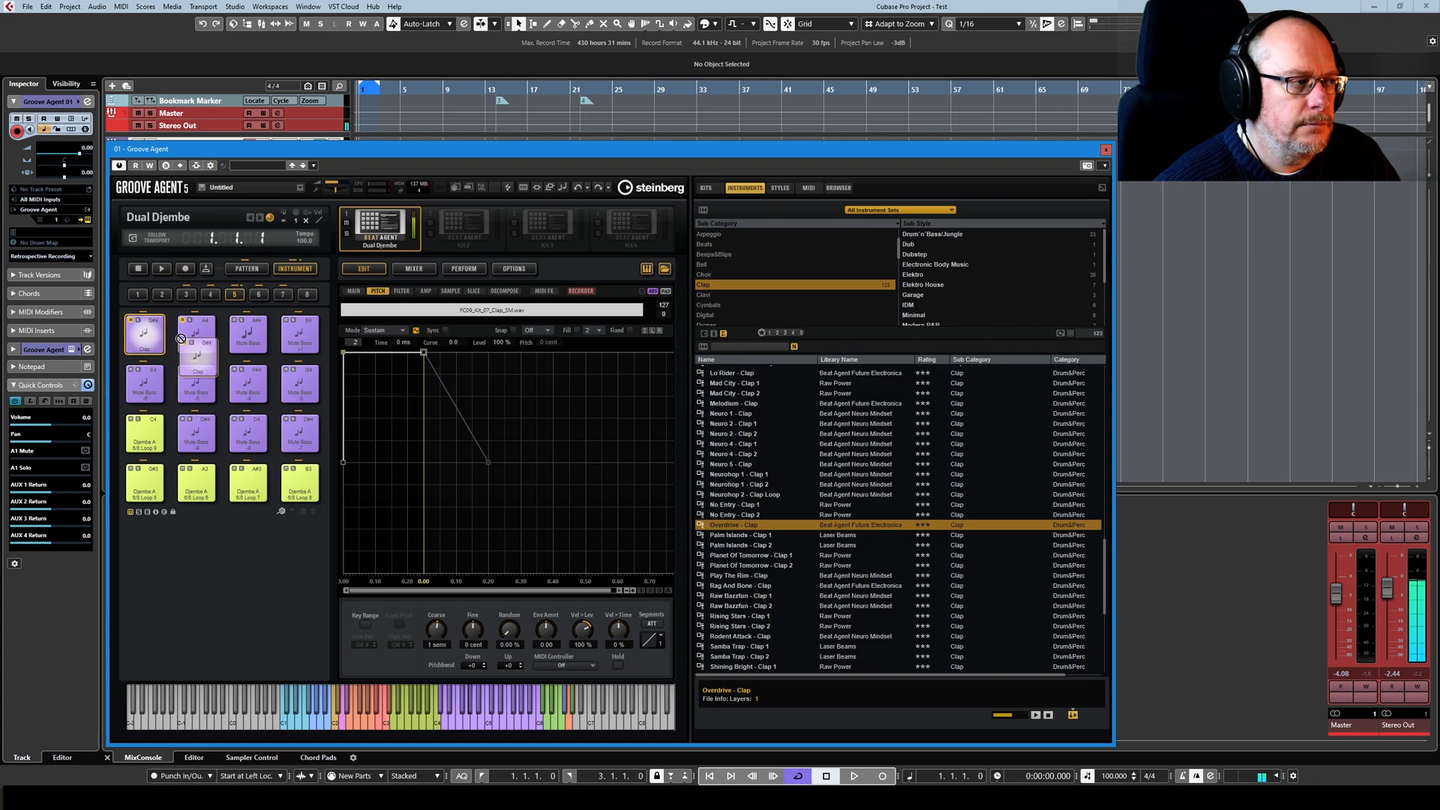
pyautogui.click(248, 333)
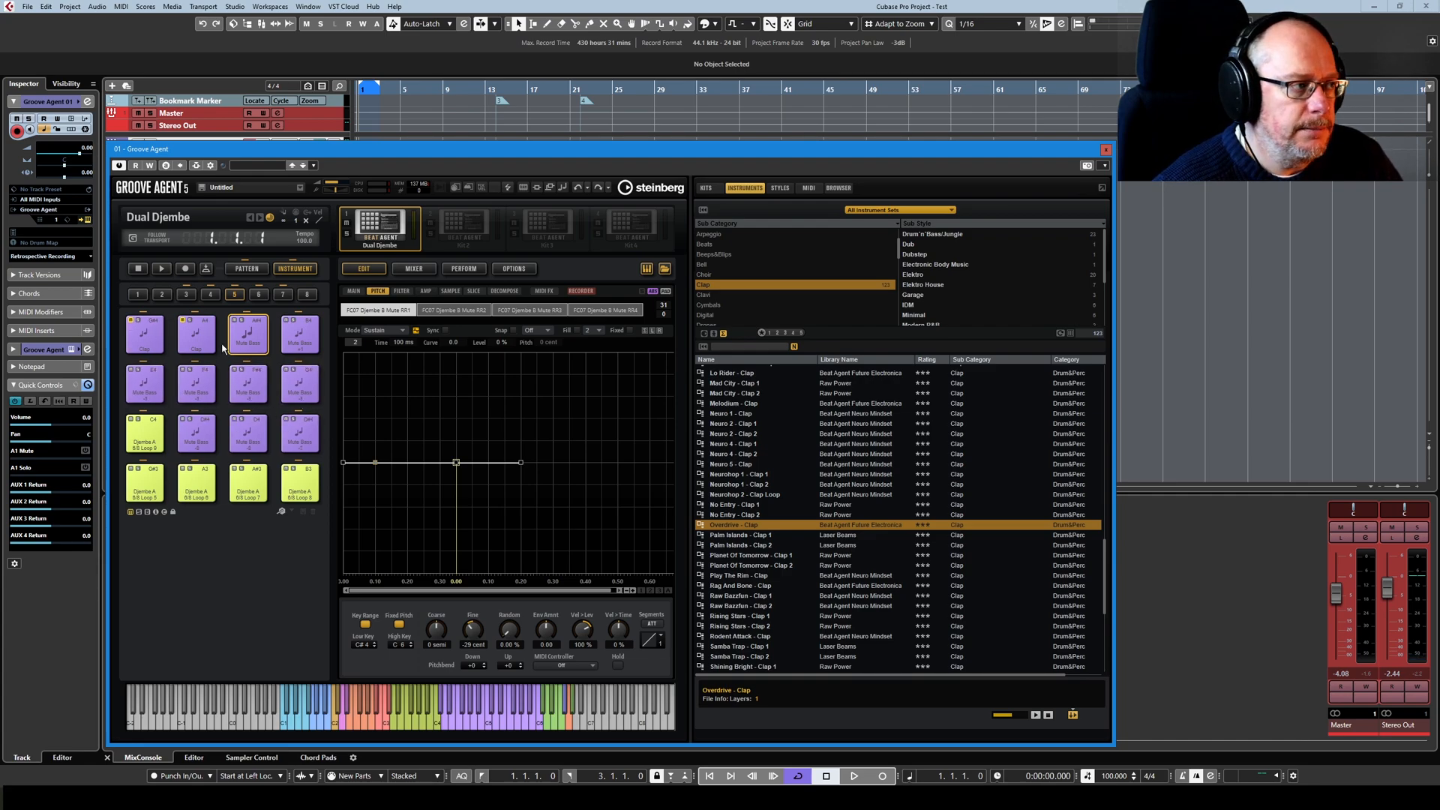
pyautogui.click(246, 381)
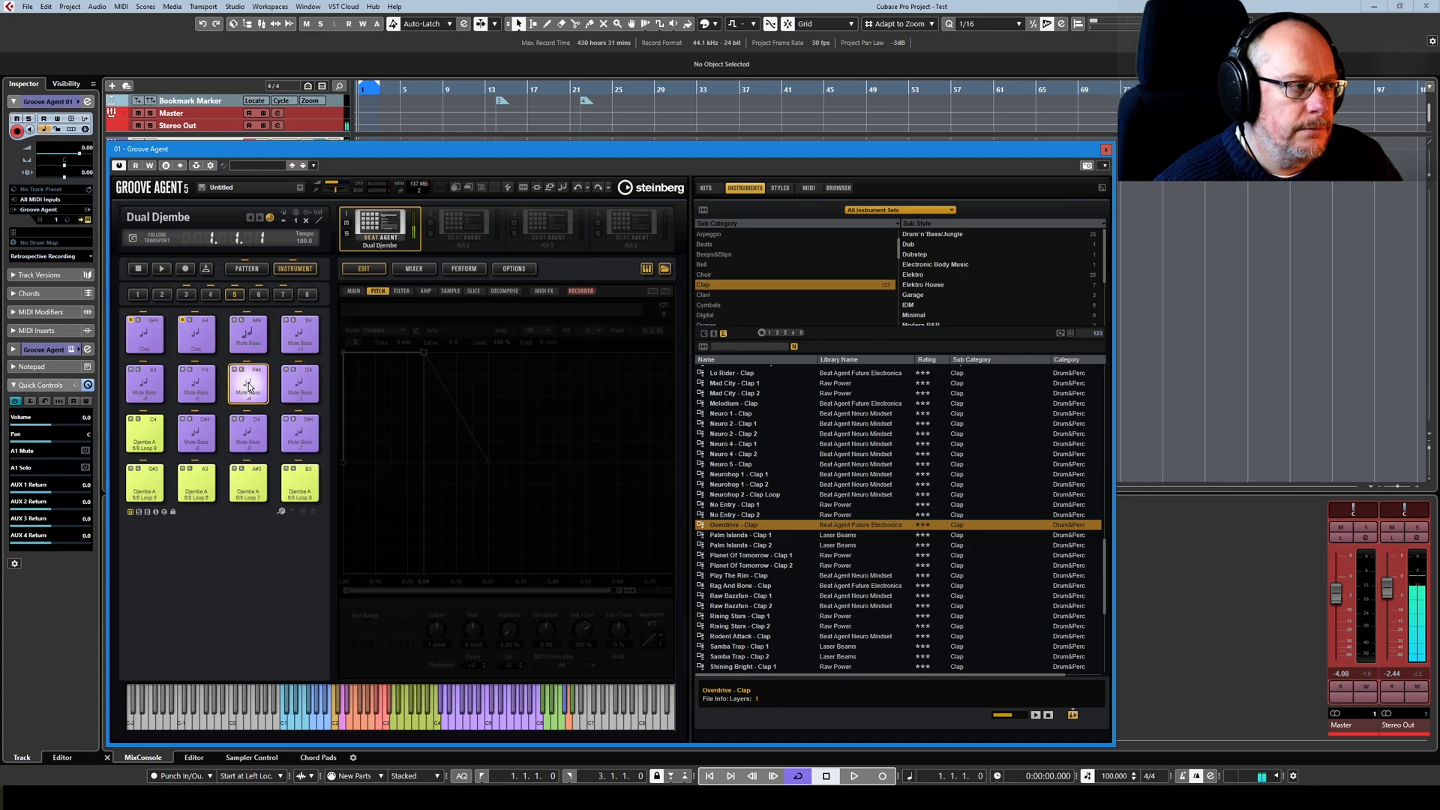
pyautogui.click(298, 432)
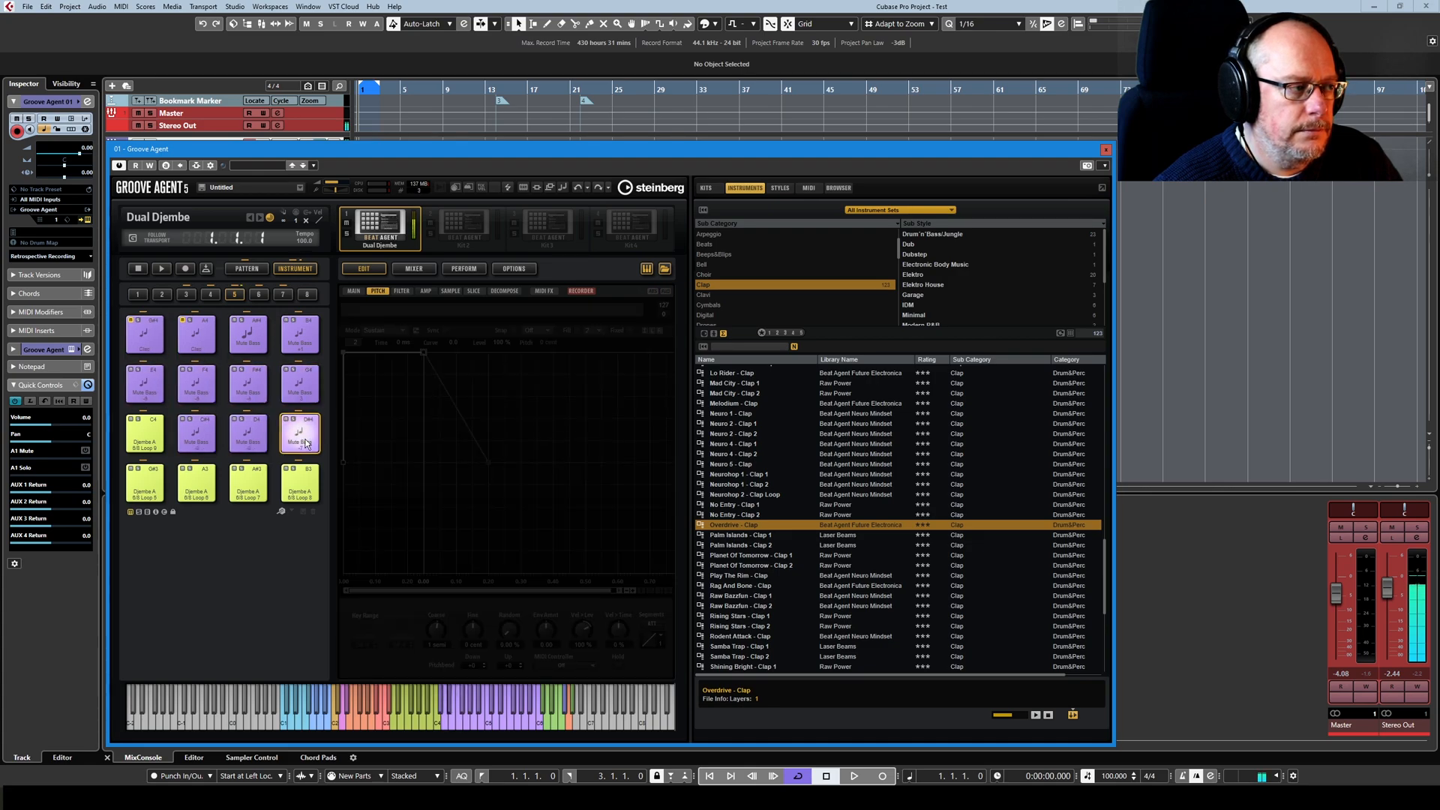
pyautogui.click(196, 332)
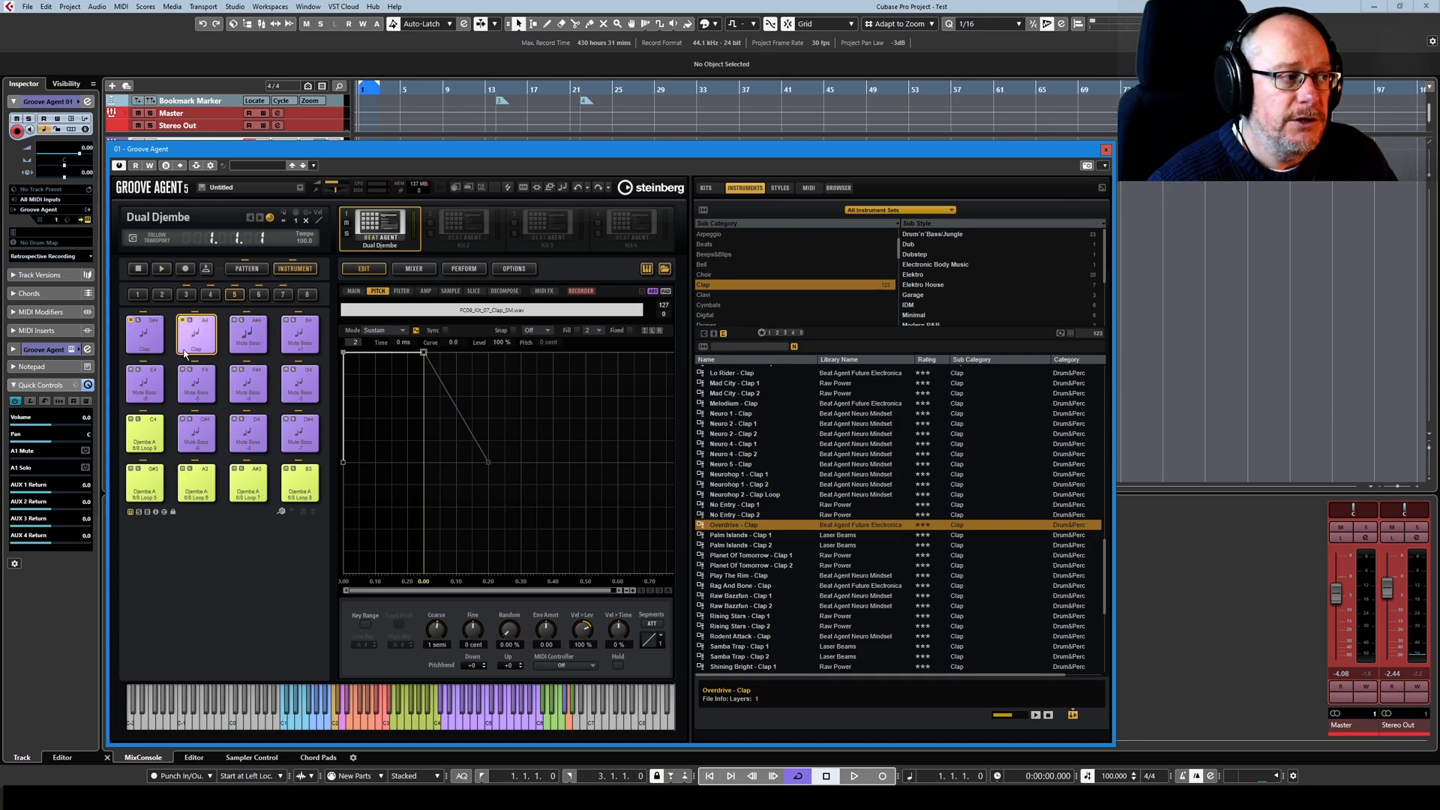
pyautogui.click(144, 333)
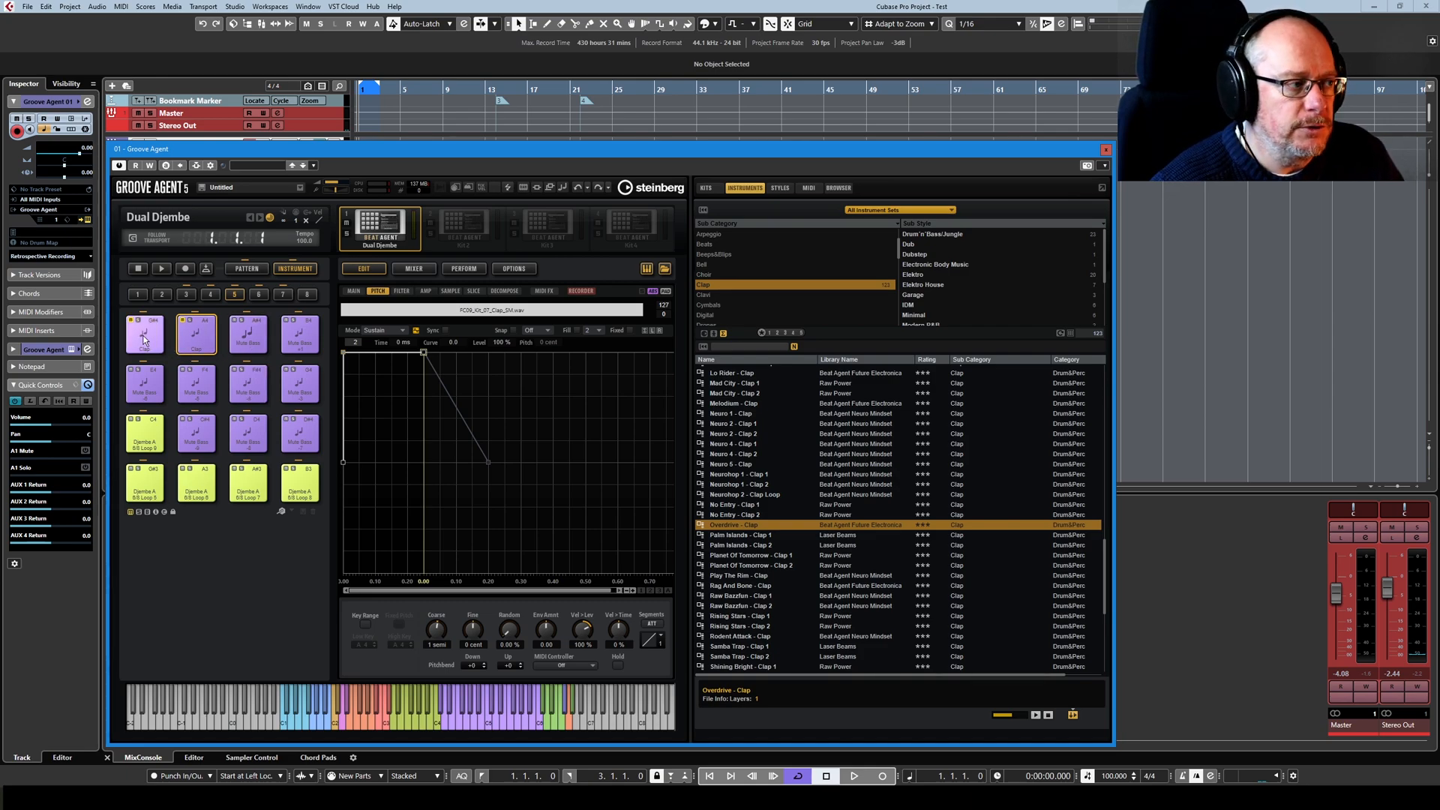
# Raise the Djembe A 6/8 Loop 9 pad's High Key, then trigger the clap pad to test the overlap.
pyautogui.click(144, 432)
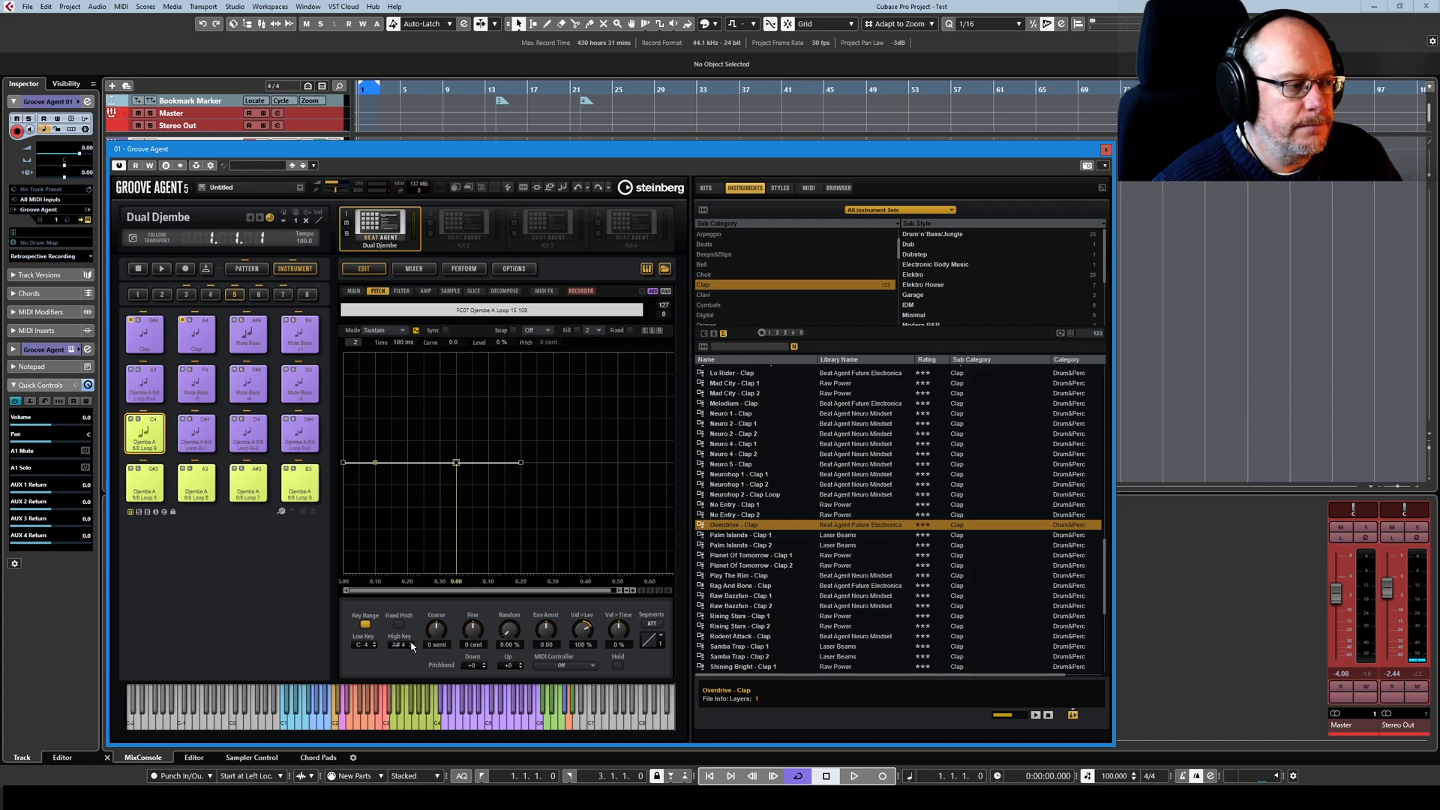
pyautogui.click(196, 330)
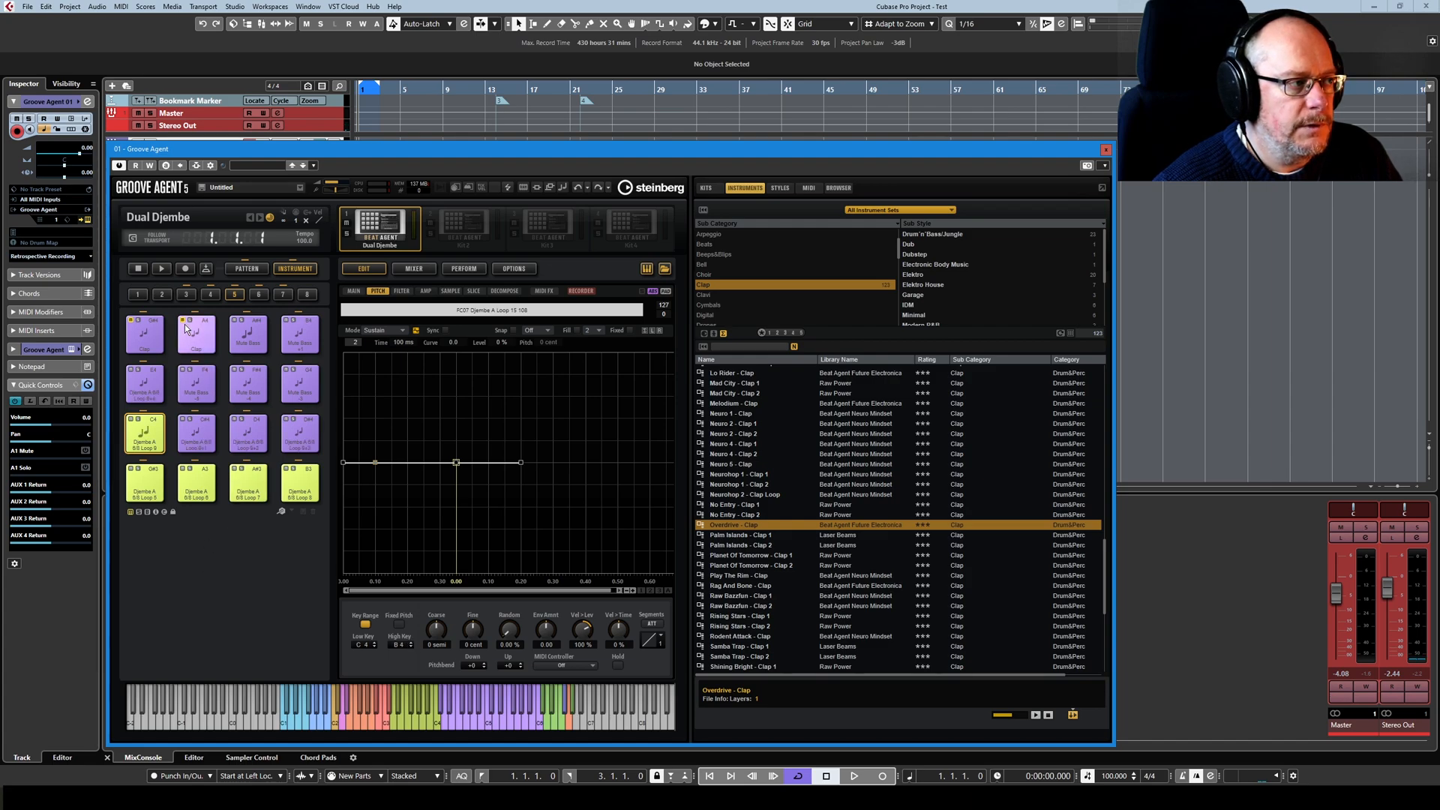
pyautogui.click(145, 432)
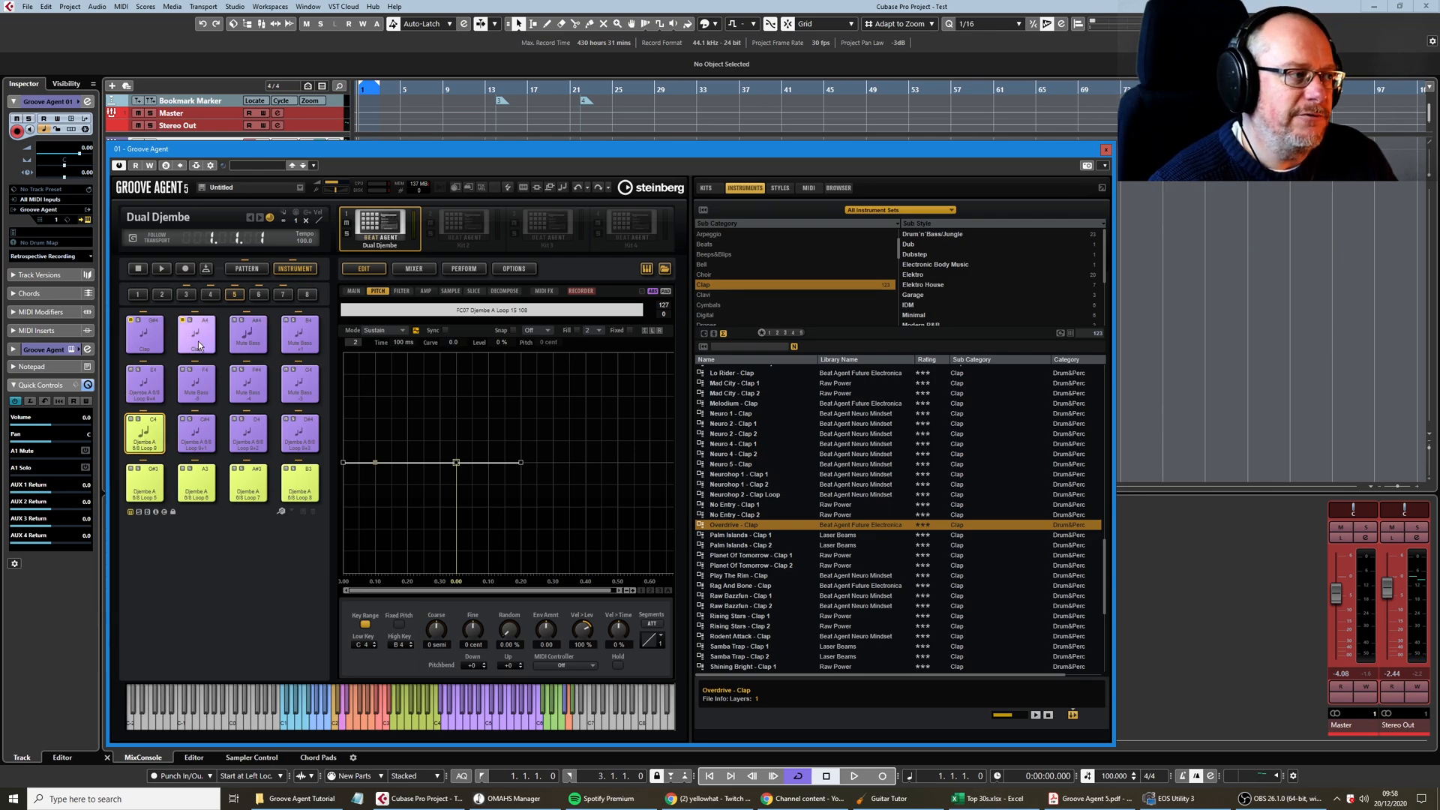
pyautogui.click(196, 333)
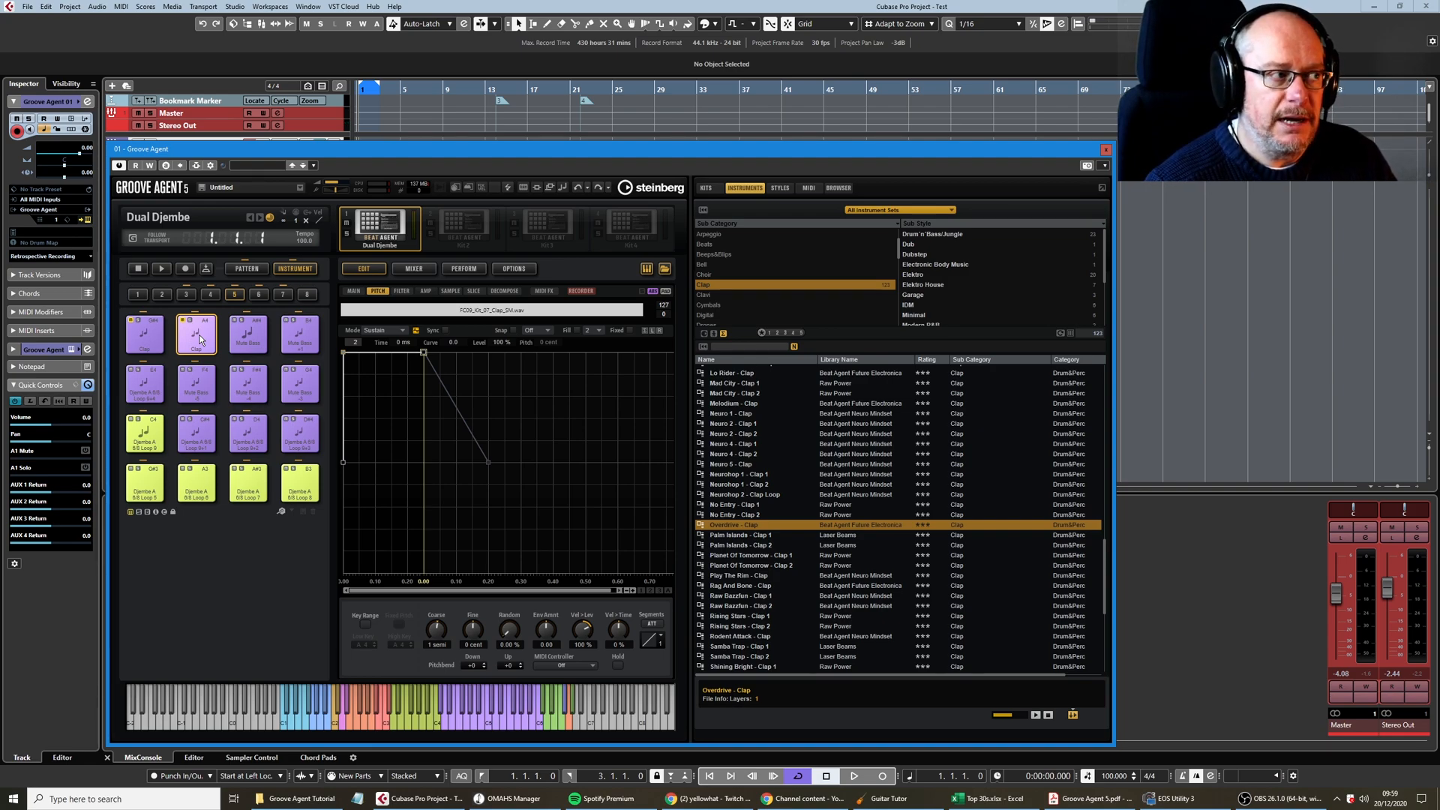
# Bring up the clap pad's context menu to view its Chromatically Mapped From submenu.
pyautogui.rightClick(197, 333)
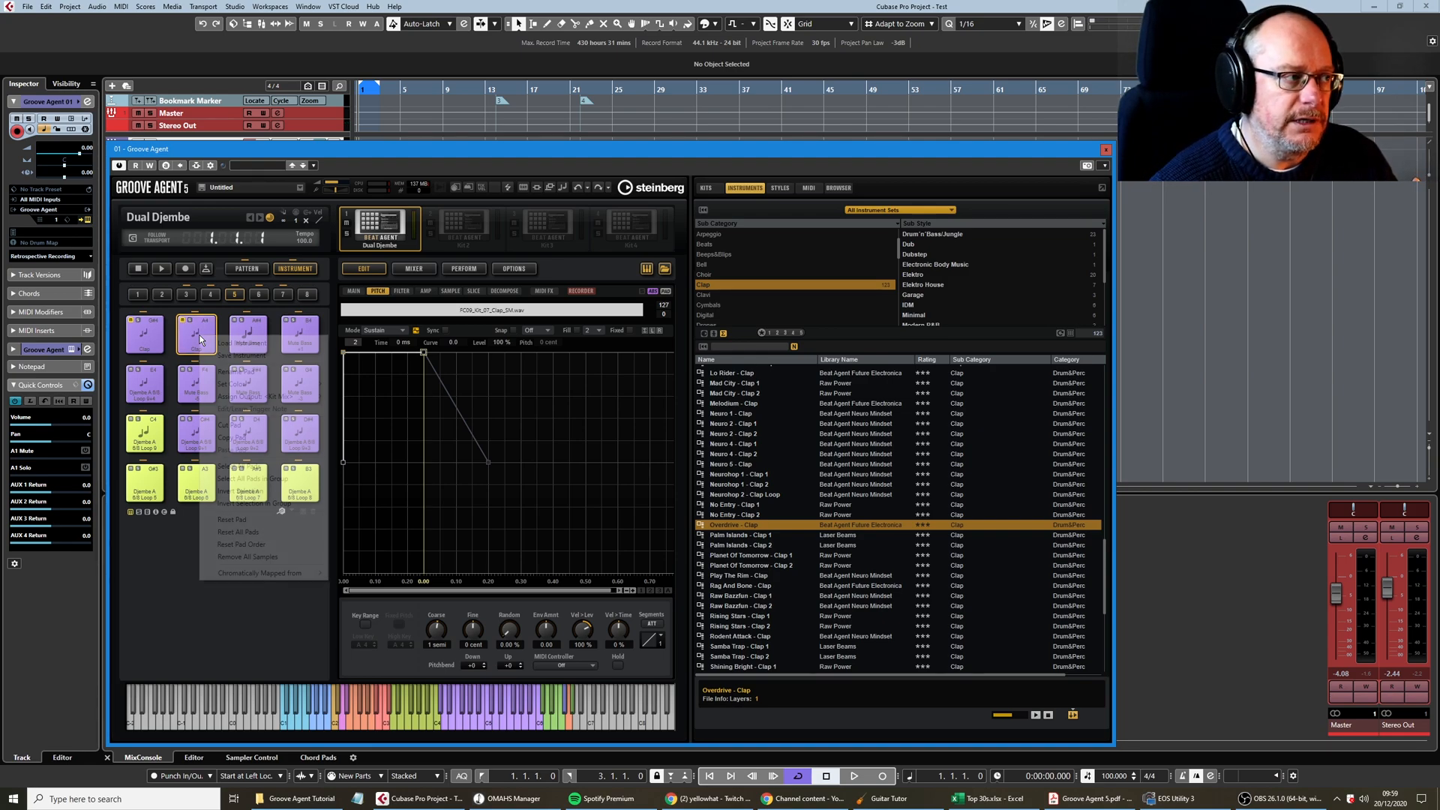
pyautogui.rightClick(196, 333)
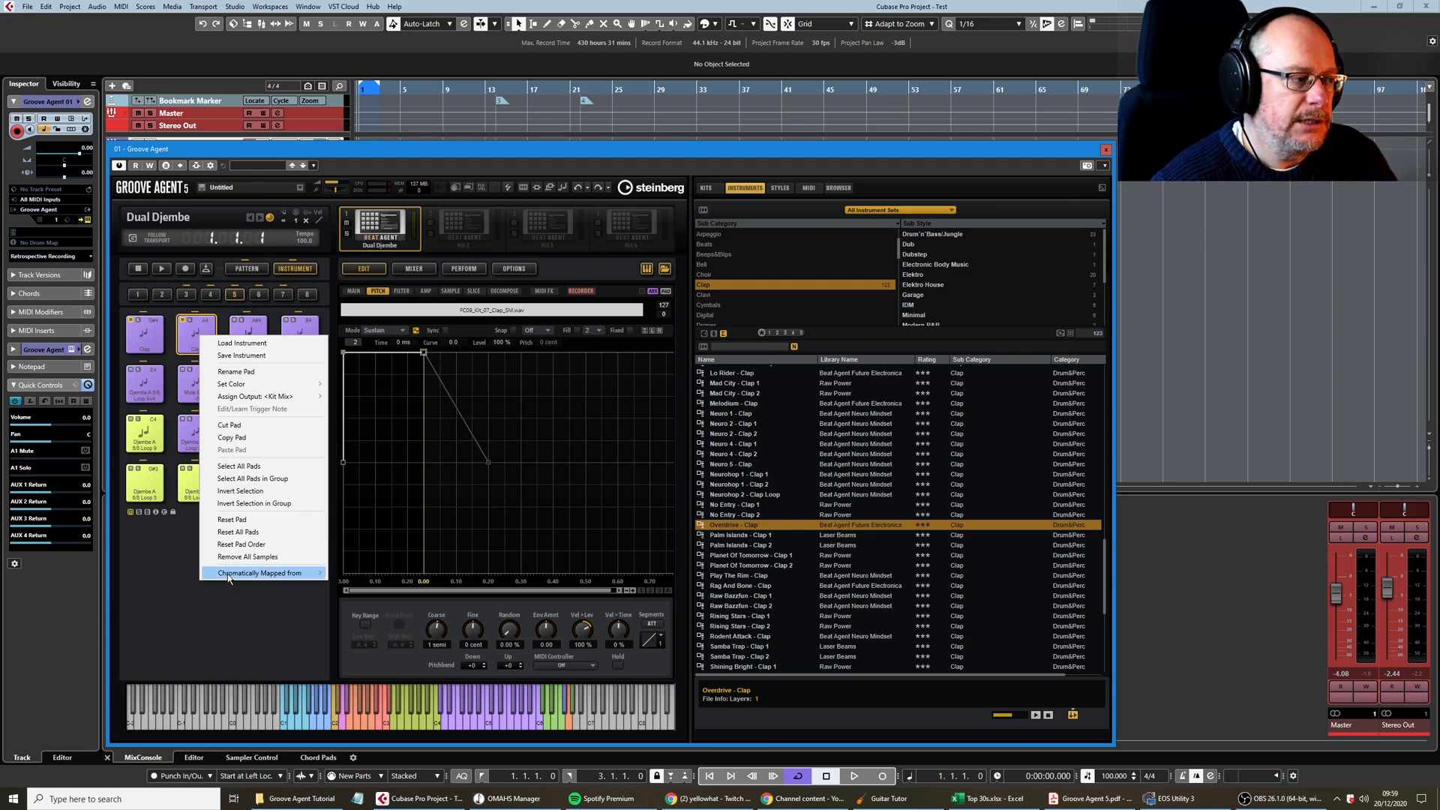
pyautogui.moveTo(260, 572)
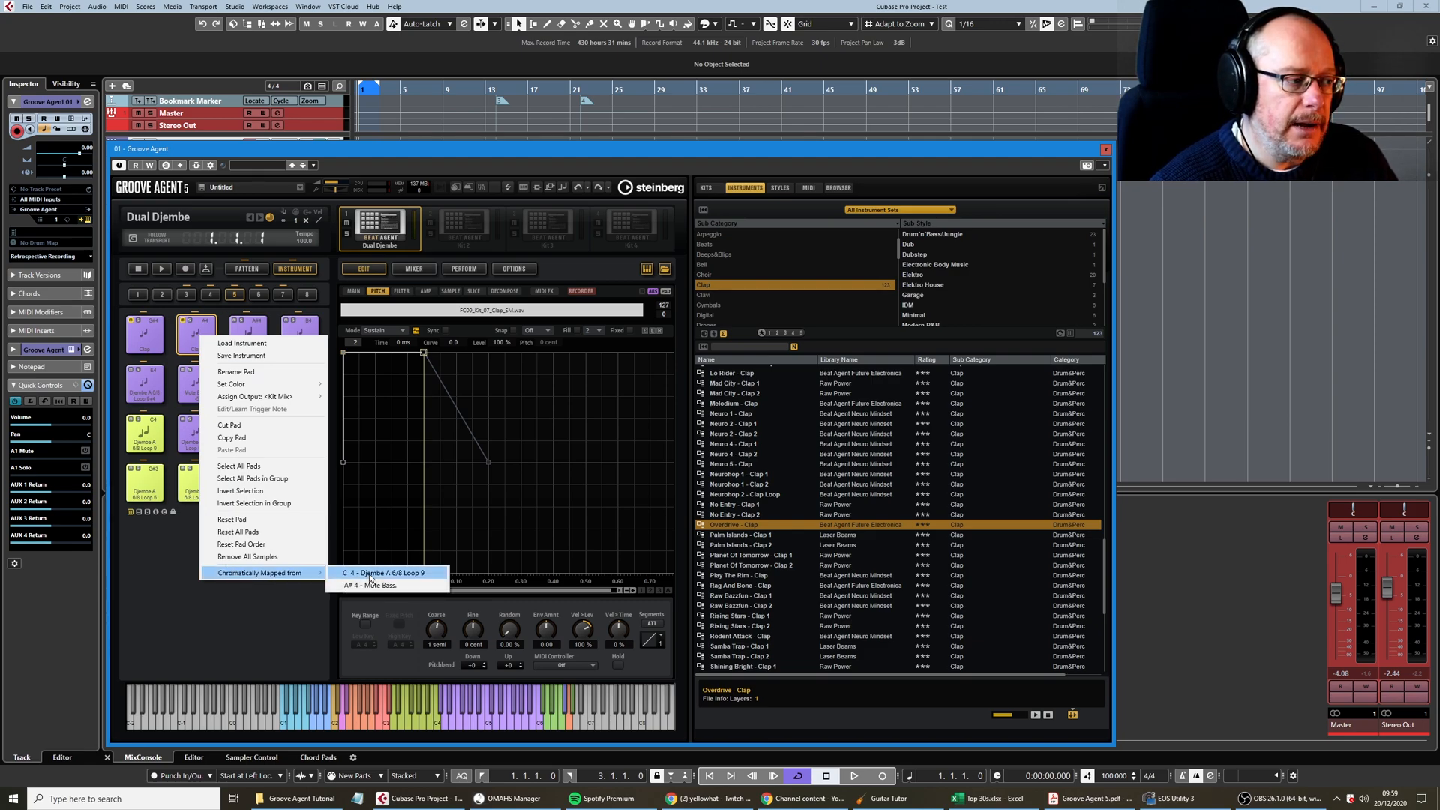